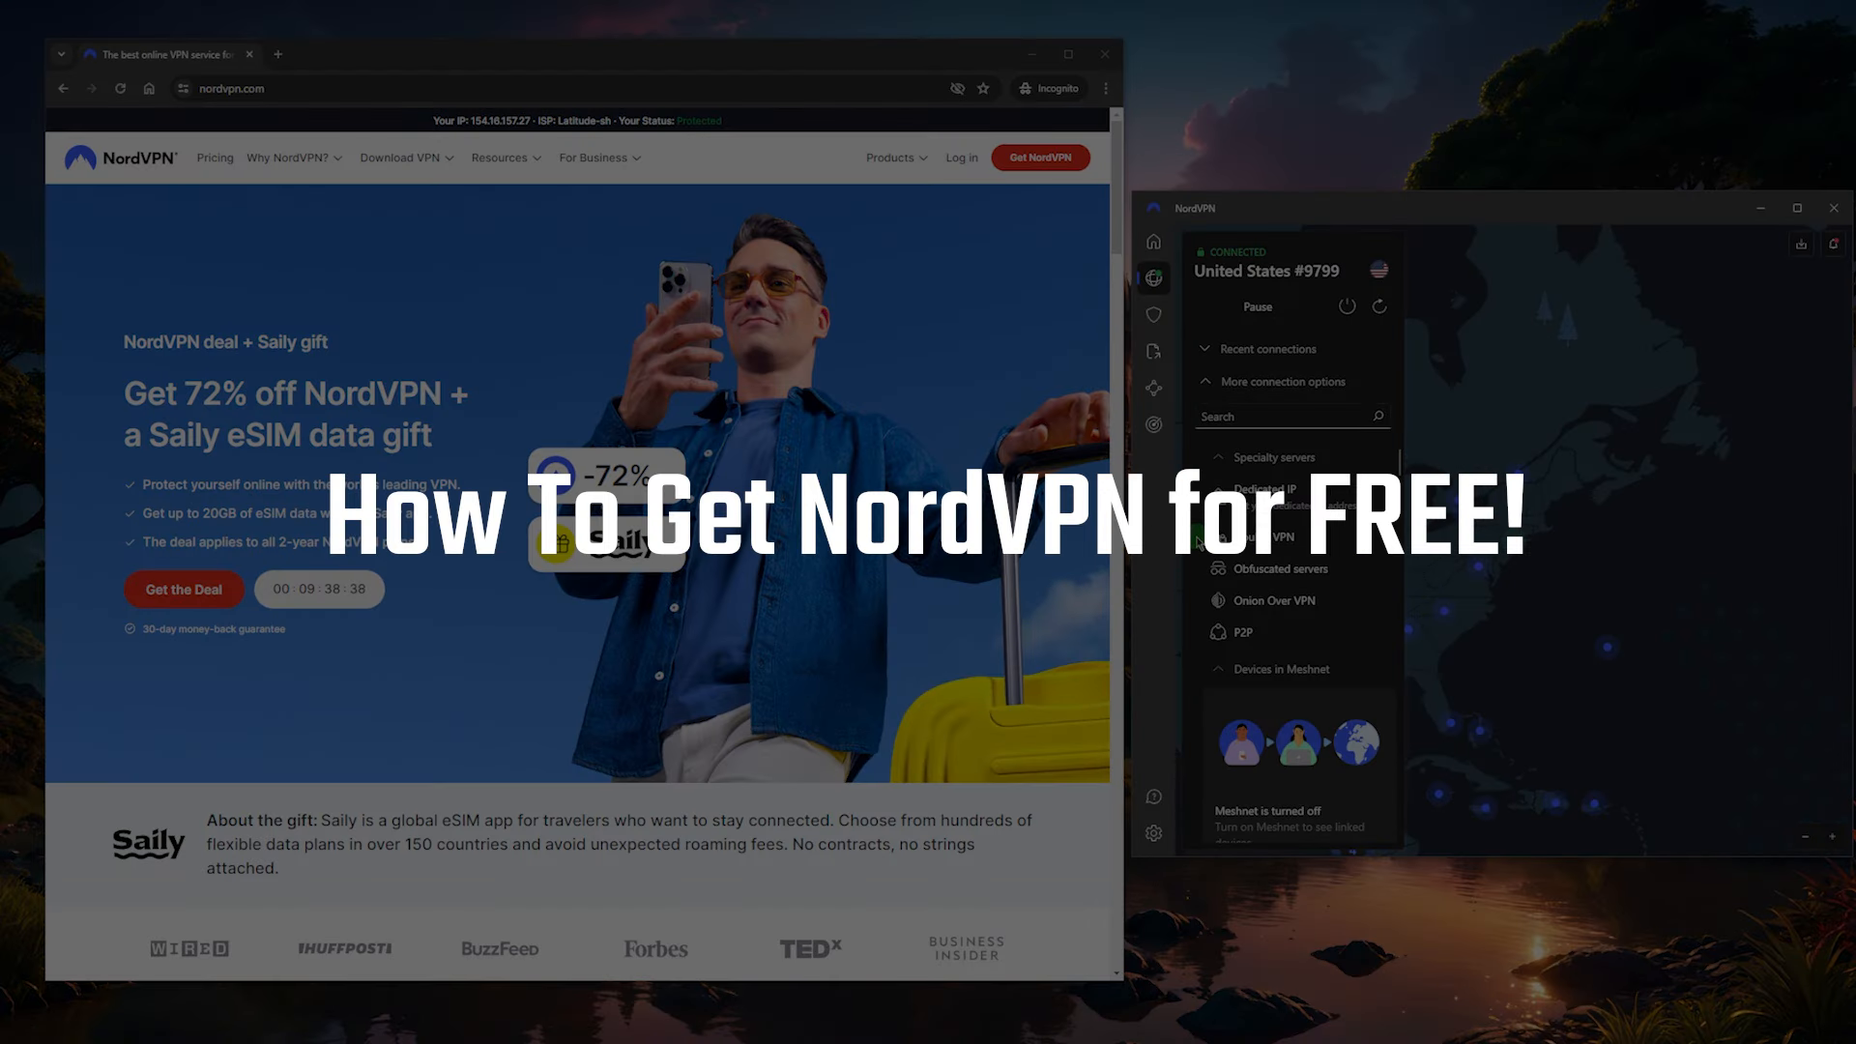
Reach the NordVPN Android download page showing the 7-day free trial offer
scroll("down", 3)
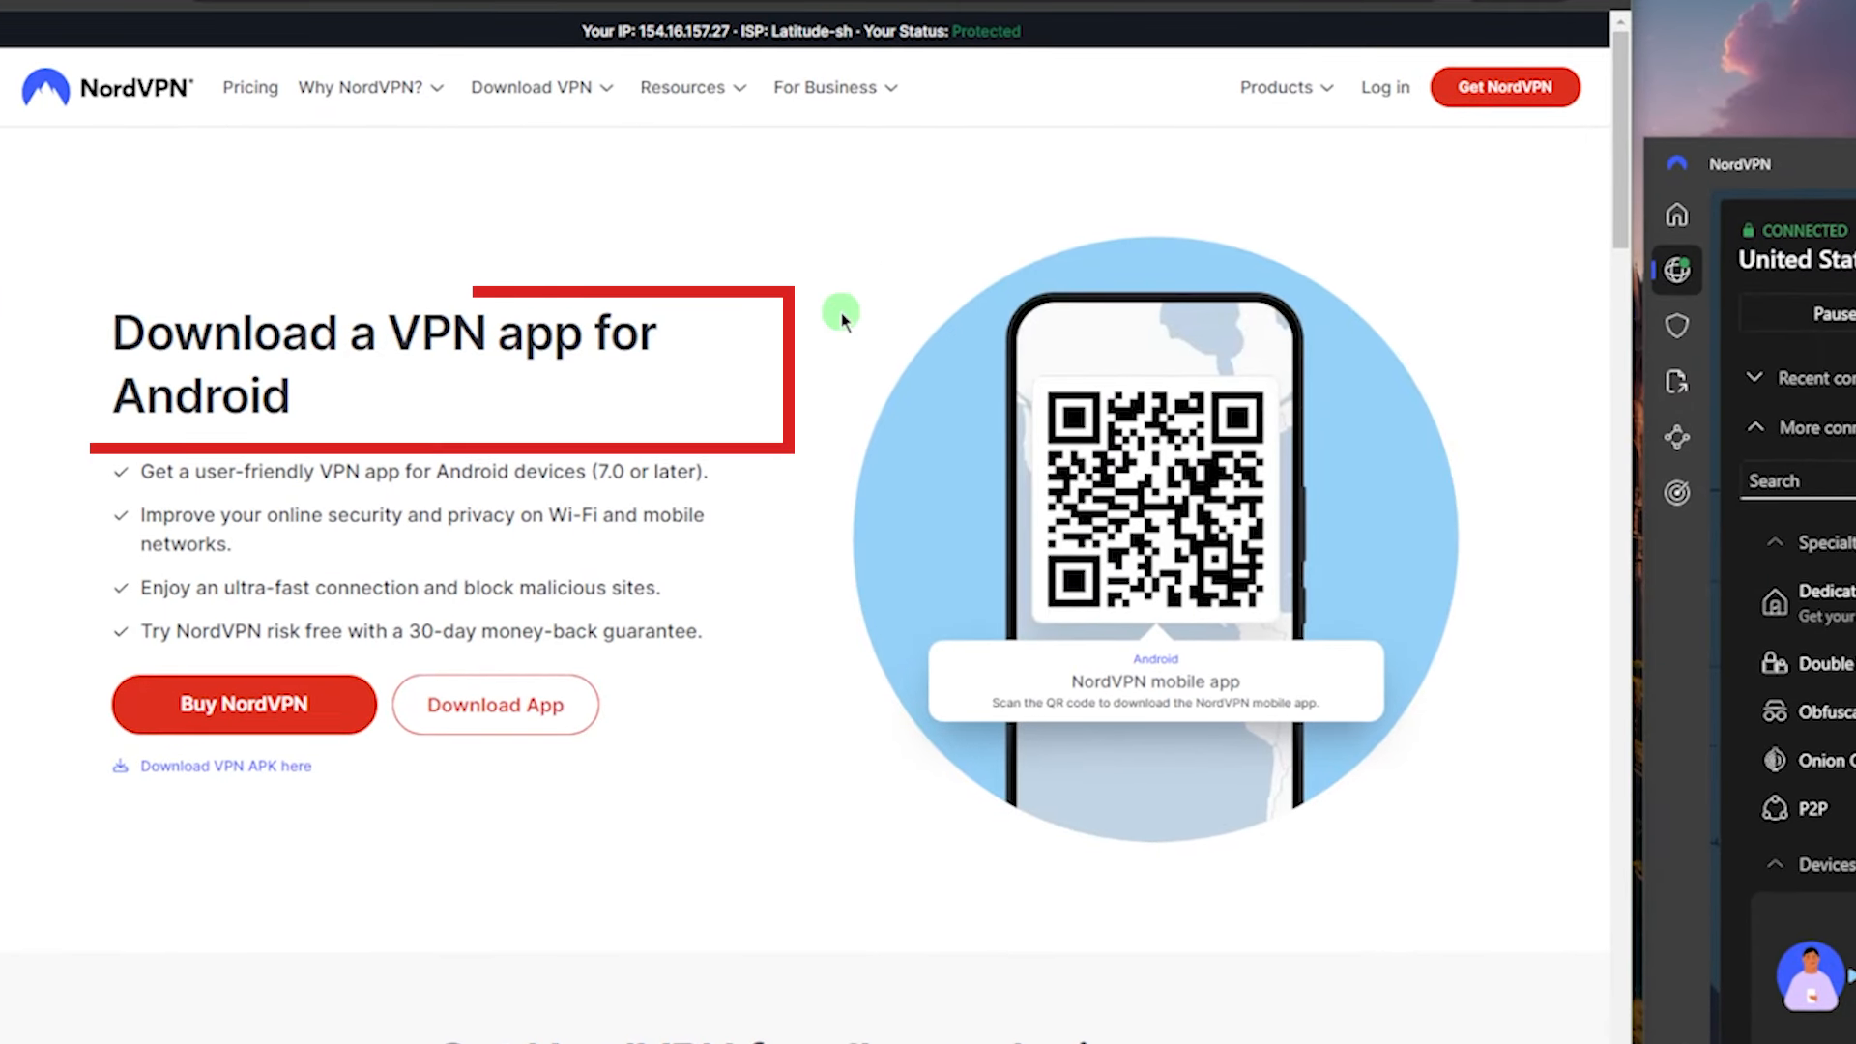
mouse_move(561, 522)
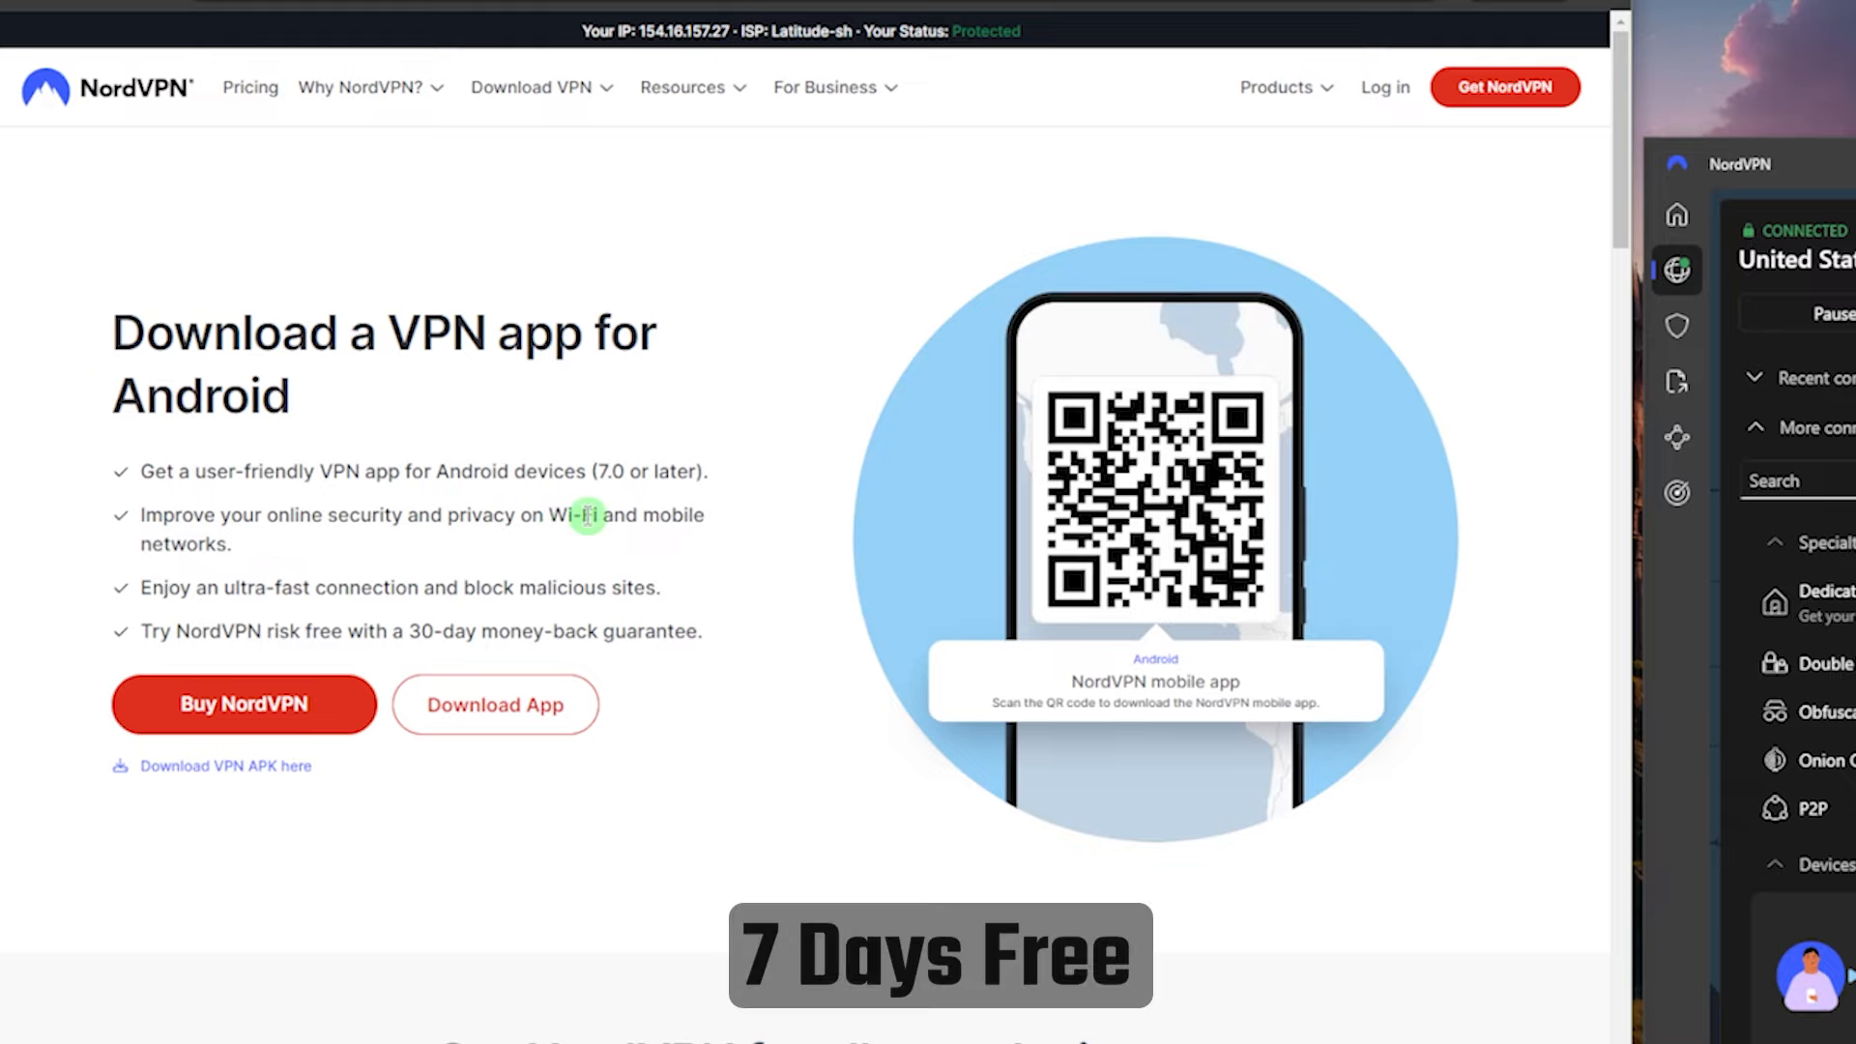
mouse_move(655, 518)
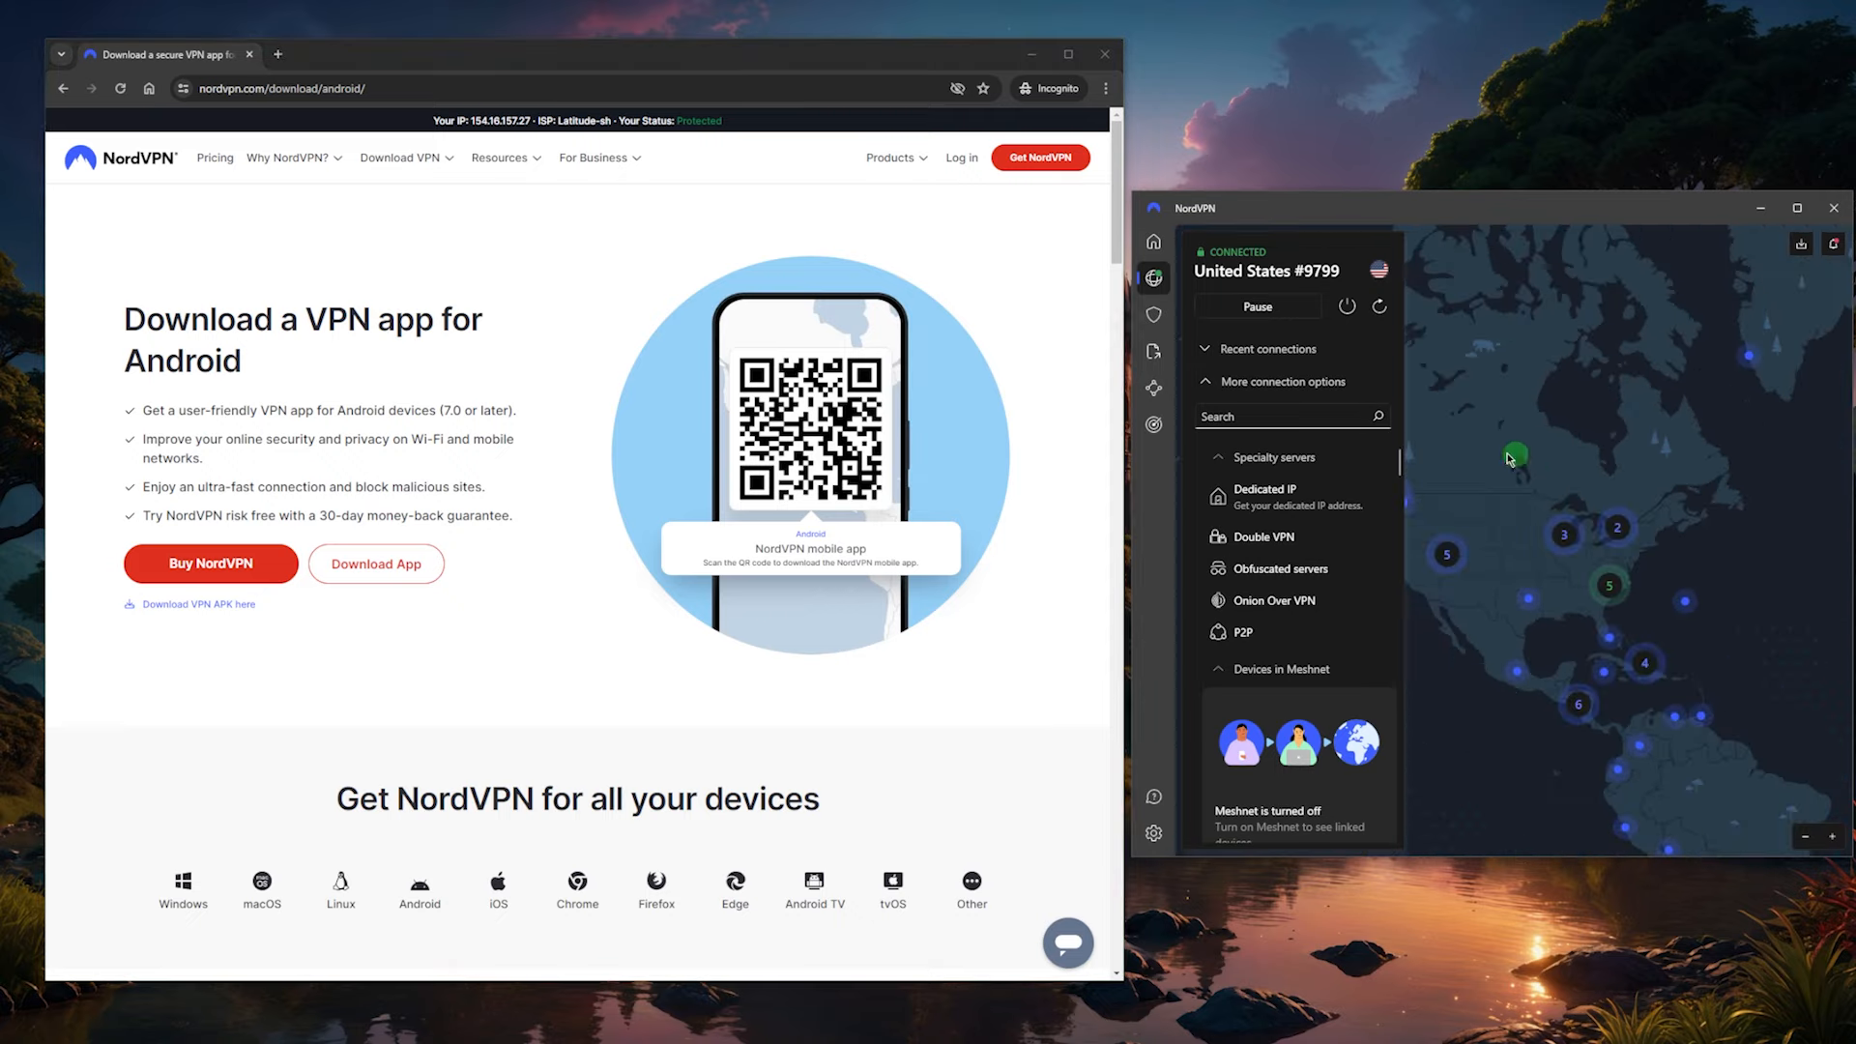
left_click_drag(1510, 460, 1461, 402)
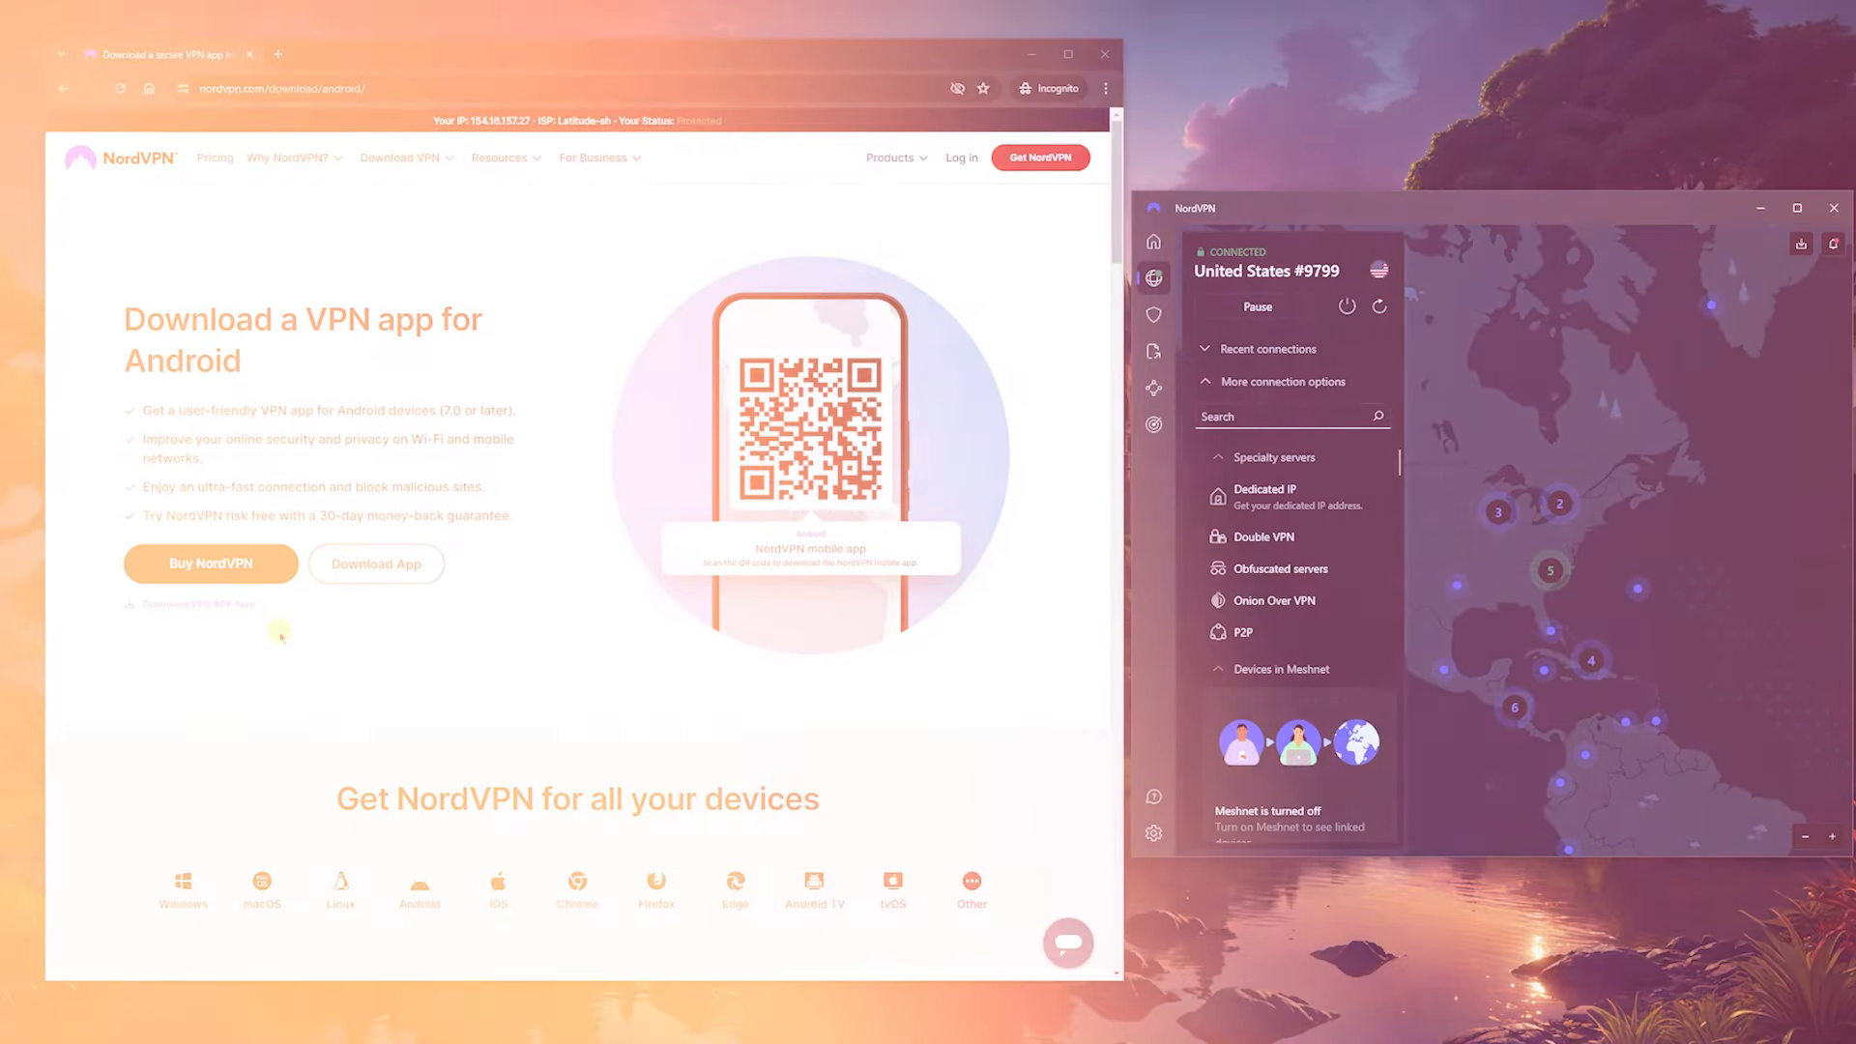
Compare Monthly, 1-year and 2-year prices for Ultimate, Plus and Basic, ending on 2-year
scroll("down", 3)
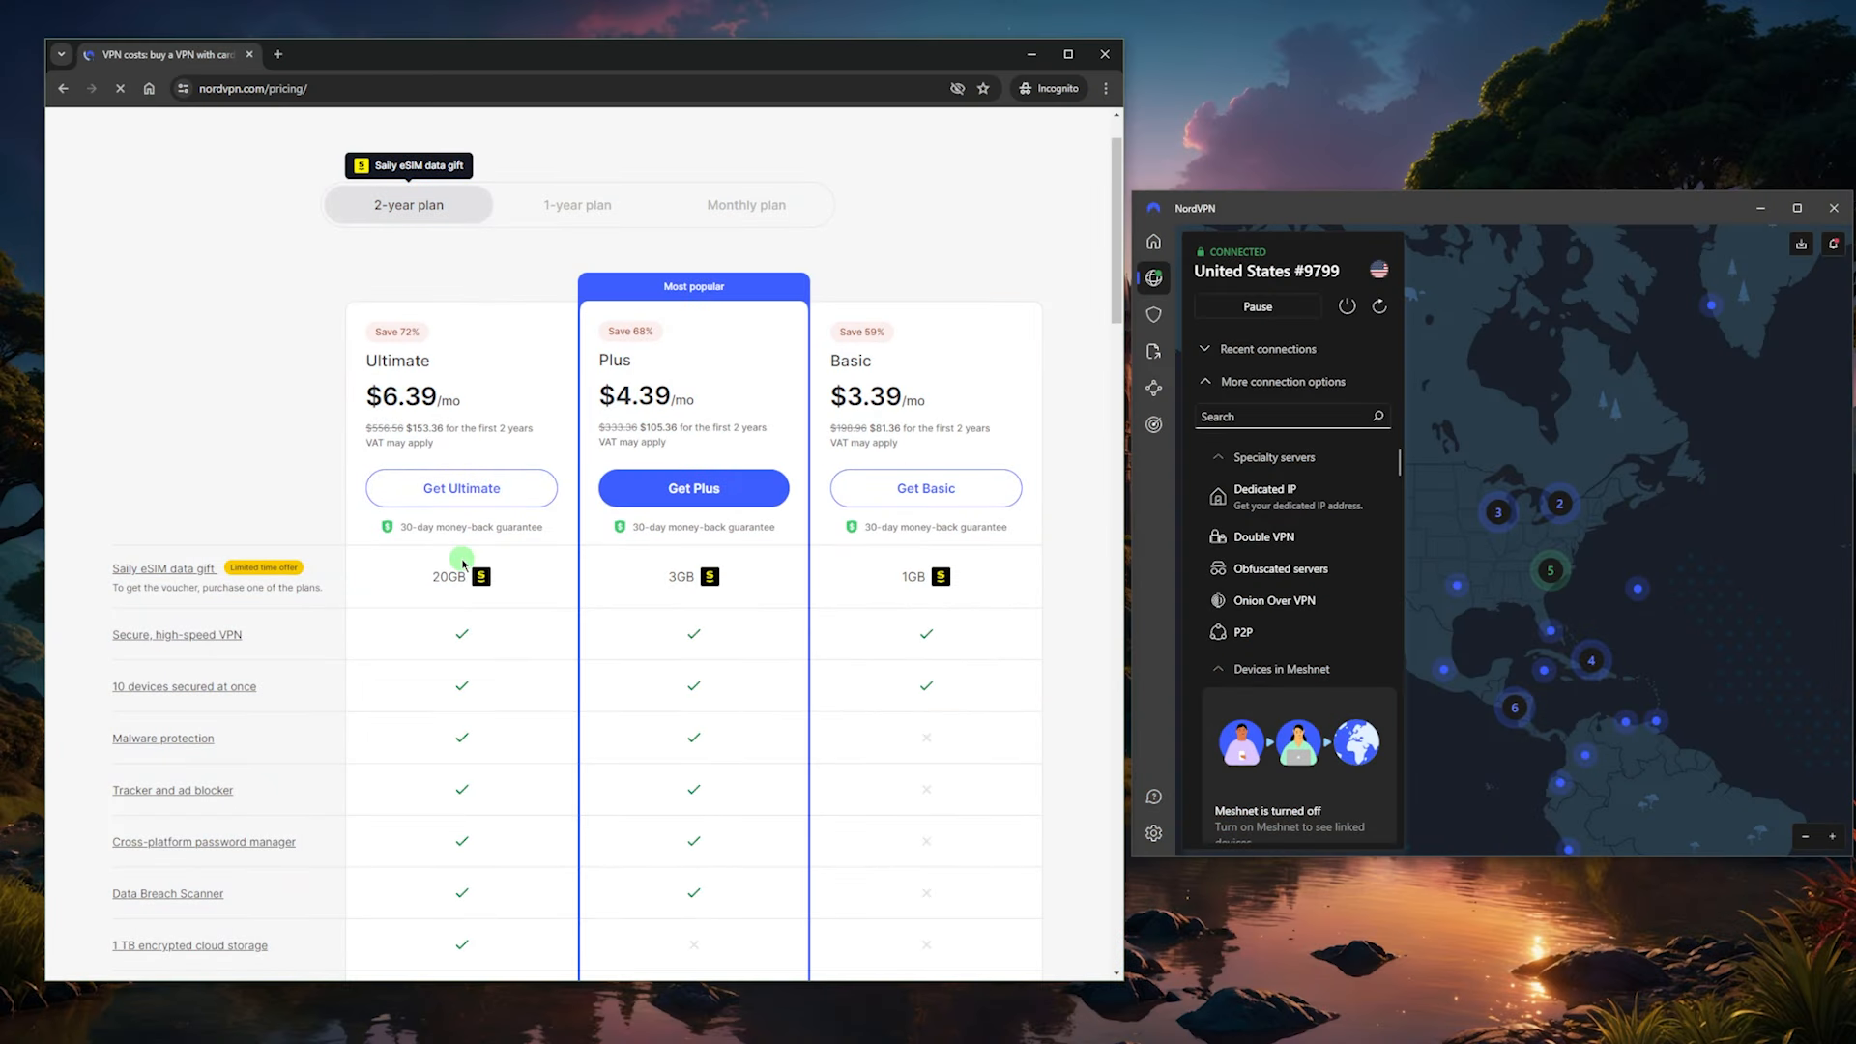
left_click(746, 205)
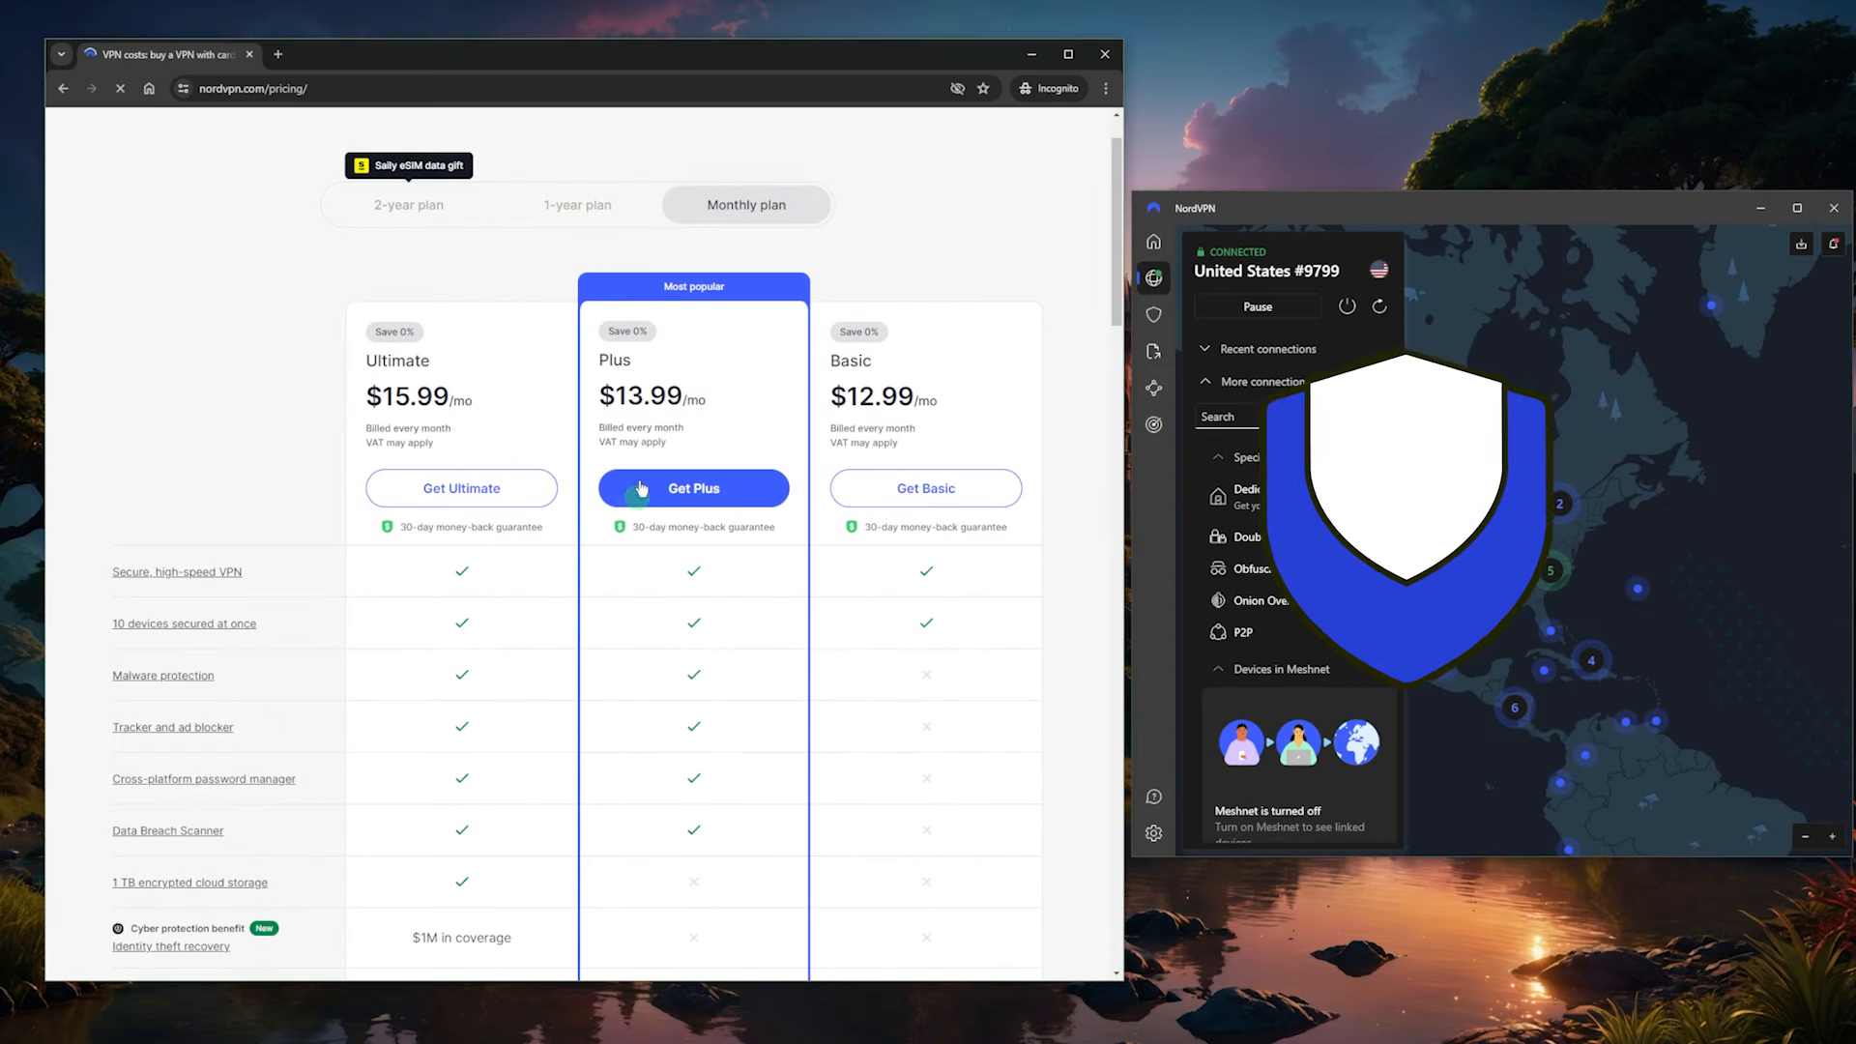
left_click(408, 205)
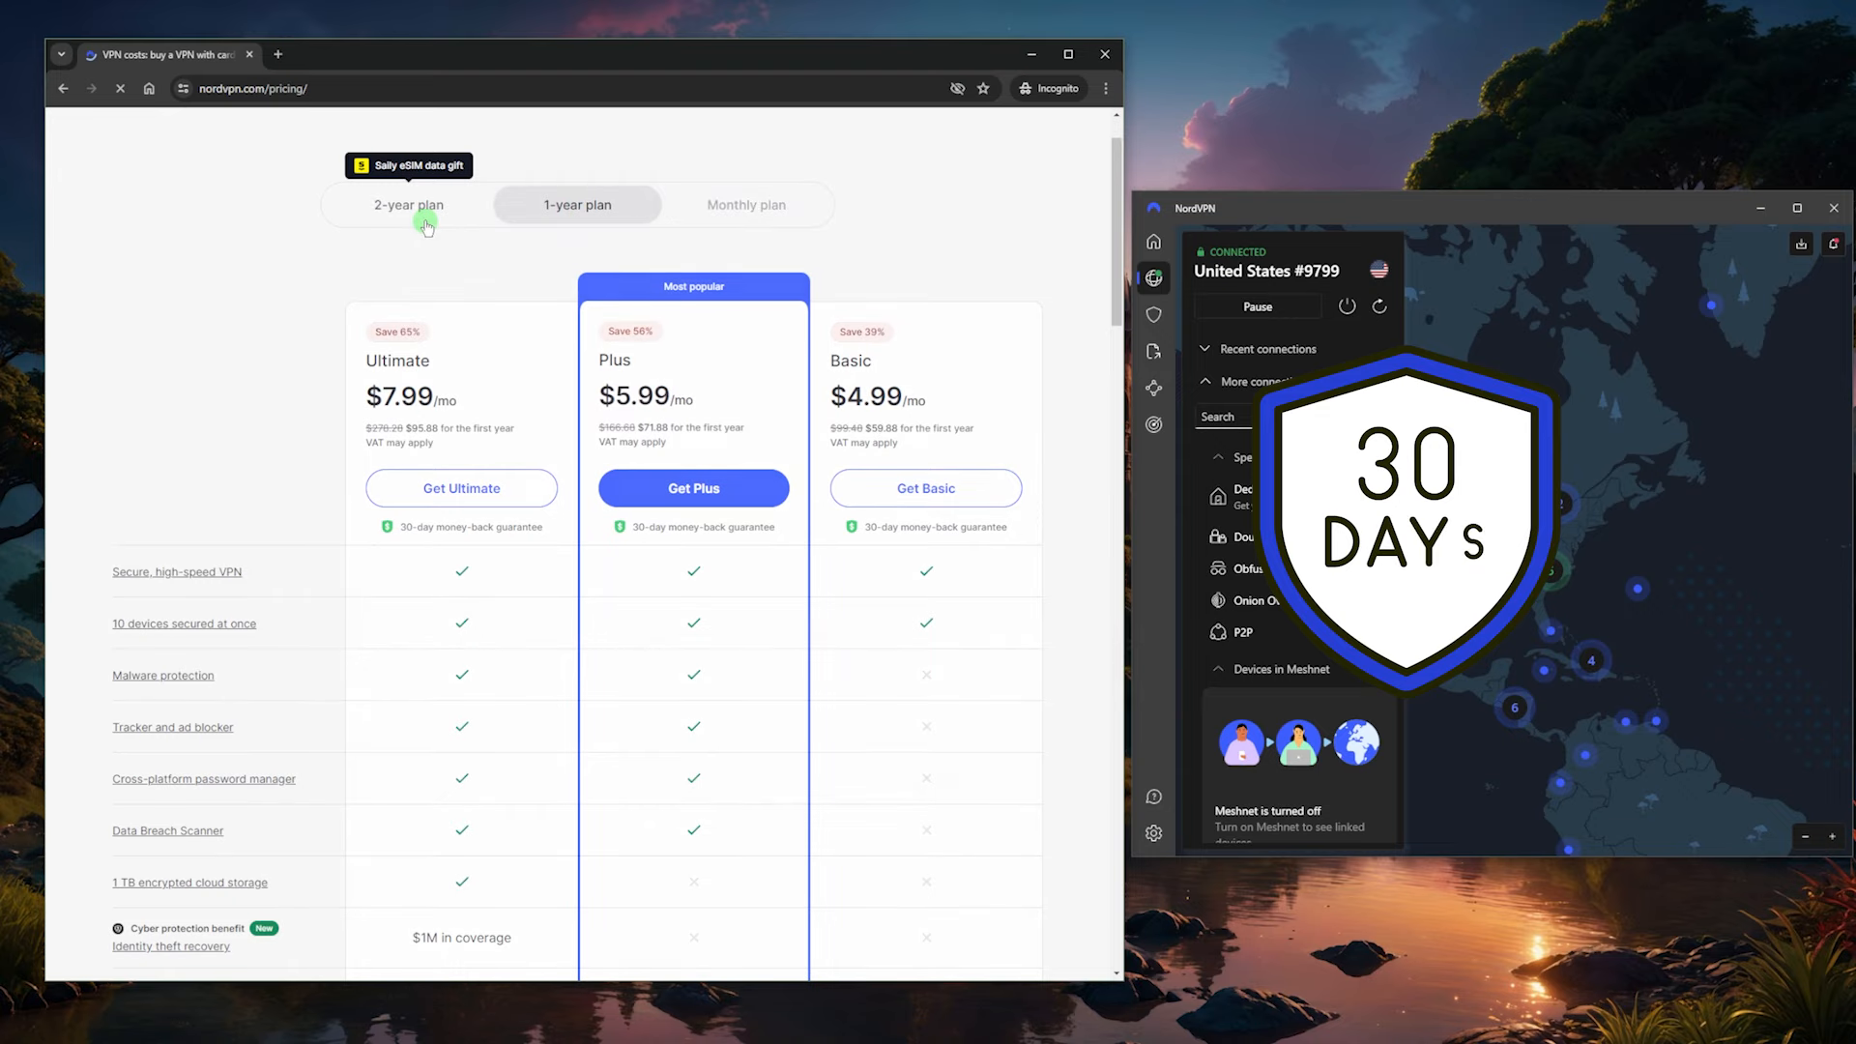
left_click(408, 205)
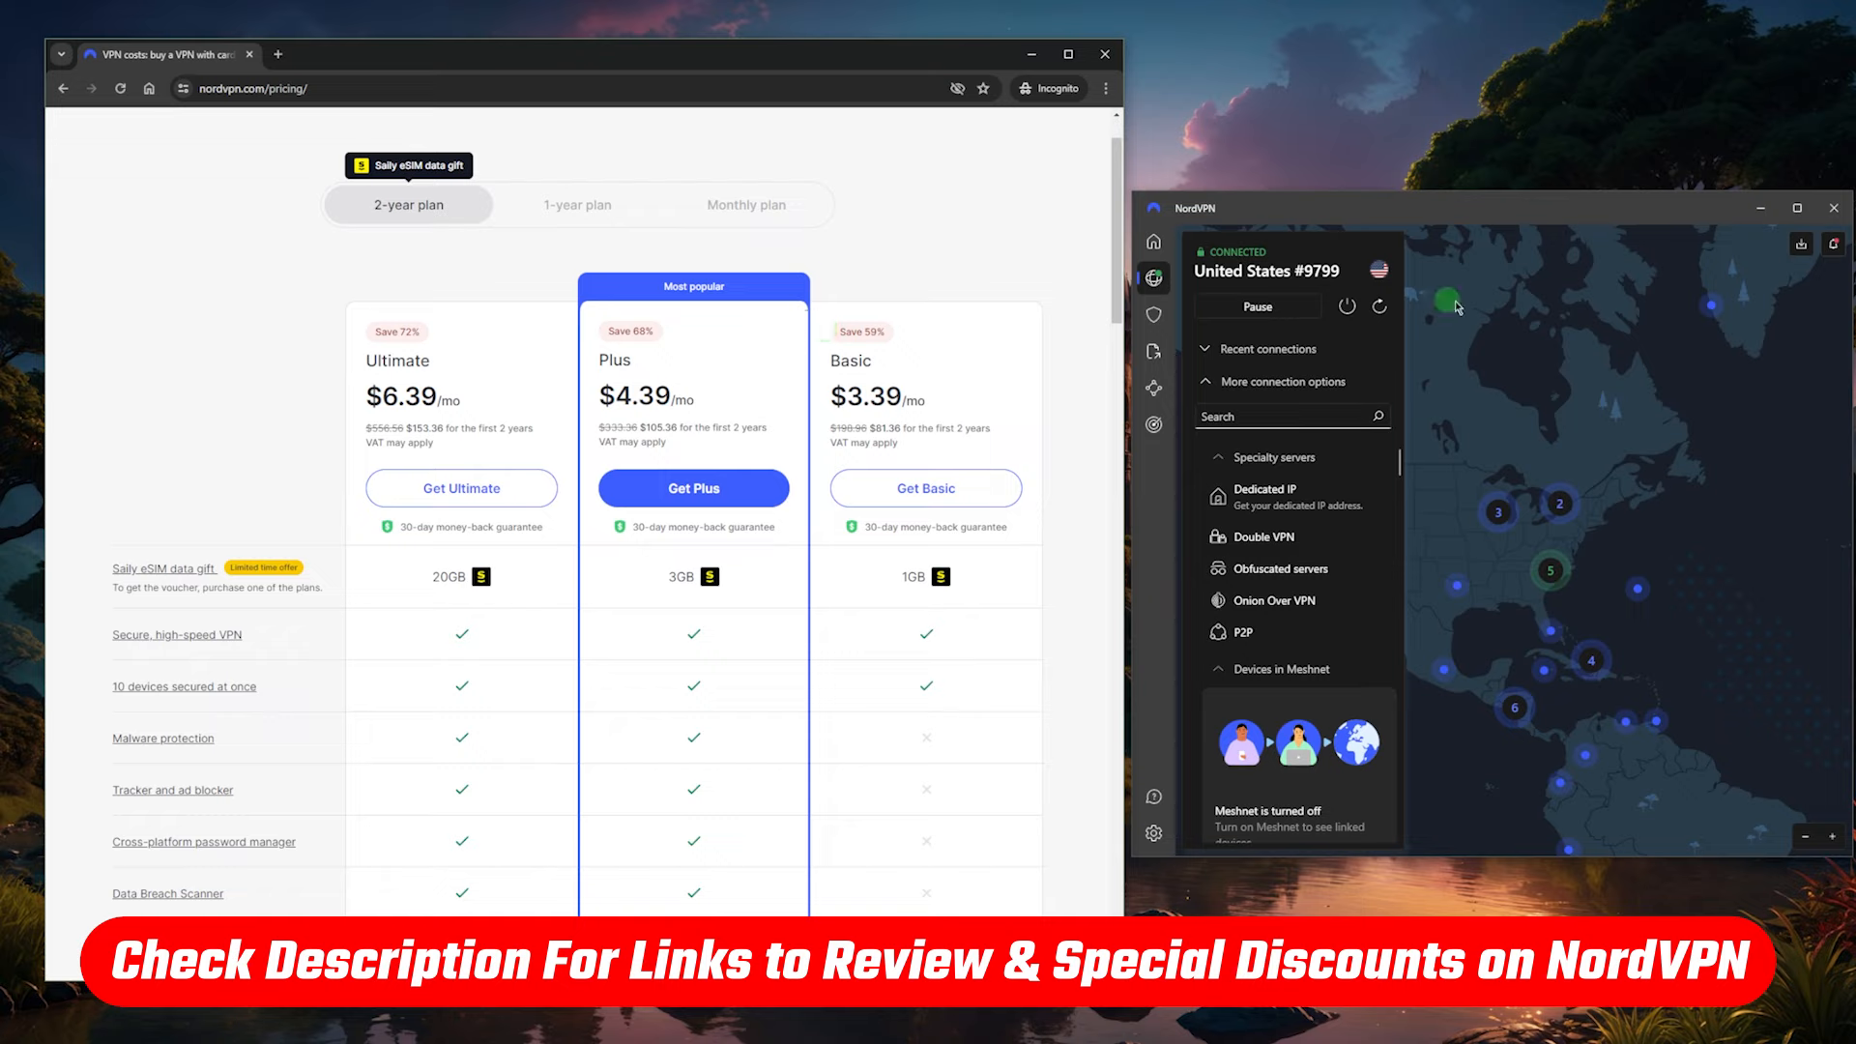
mouse_move(1516, 392)
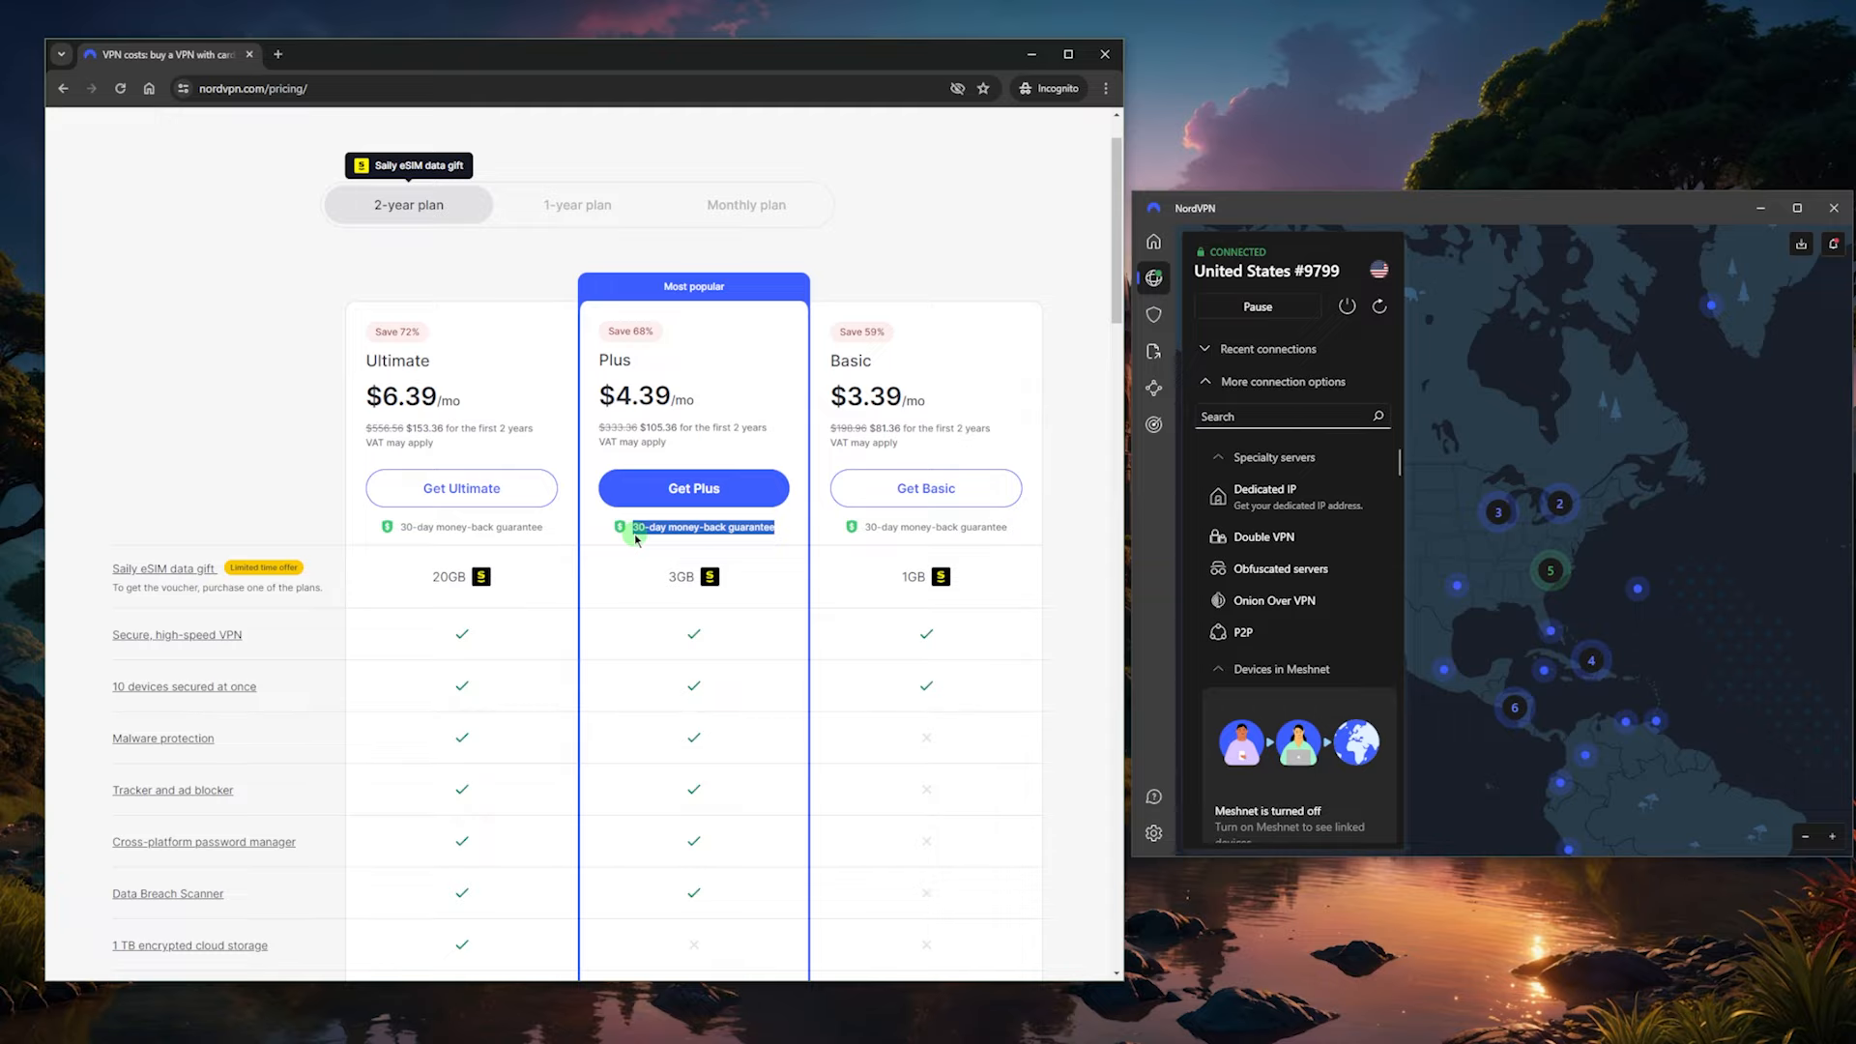
mouse_move(763, 588)
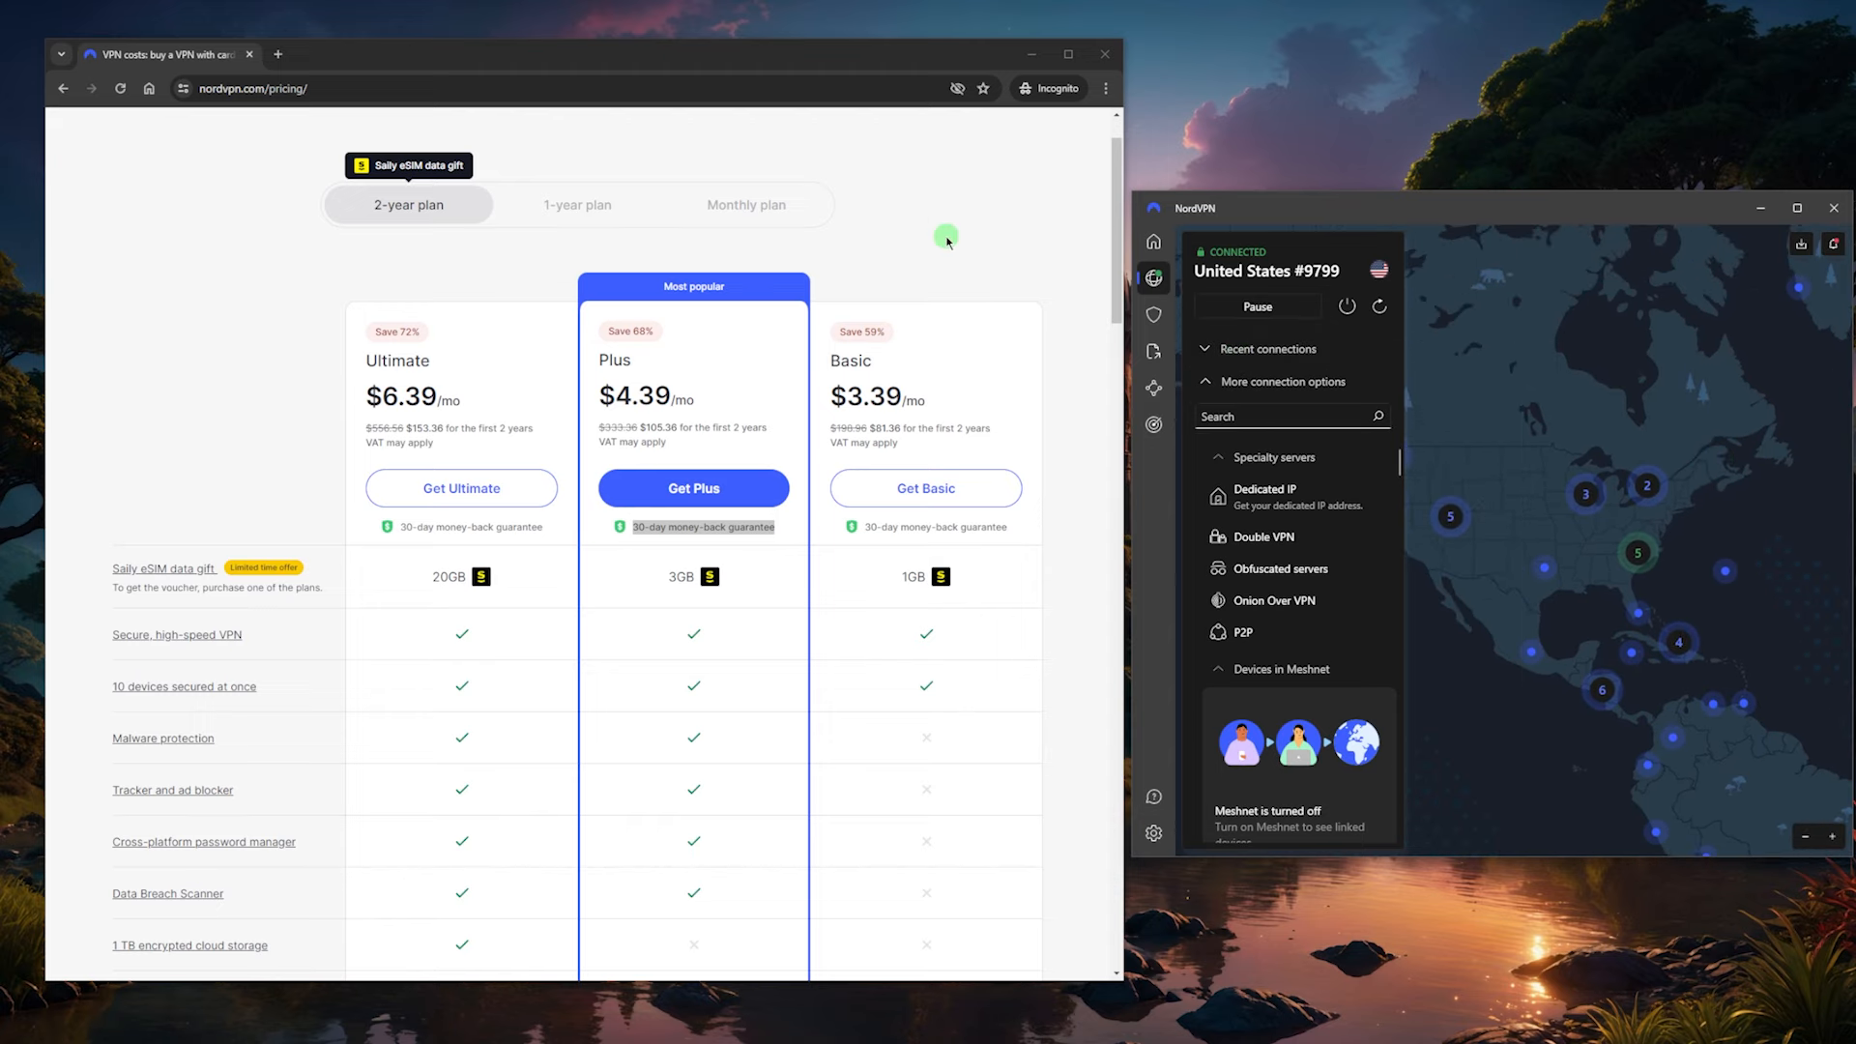
scroll("down", 3)
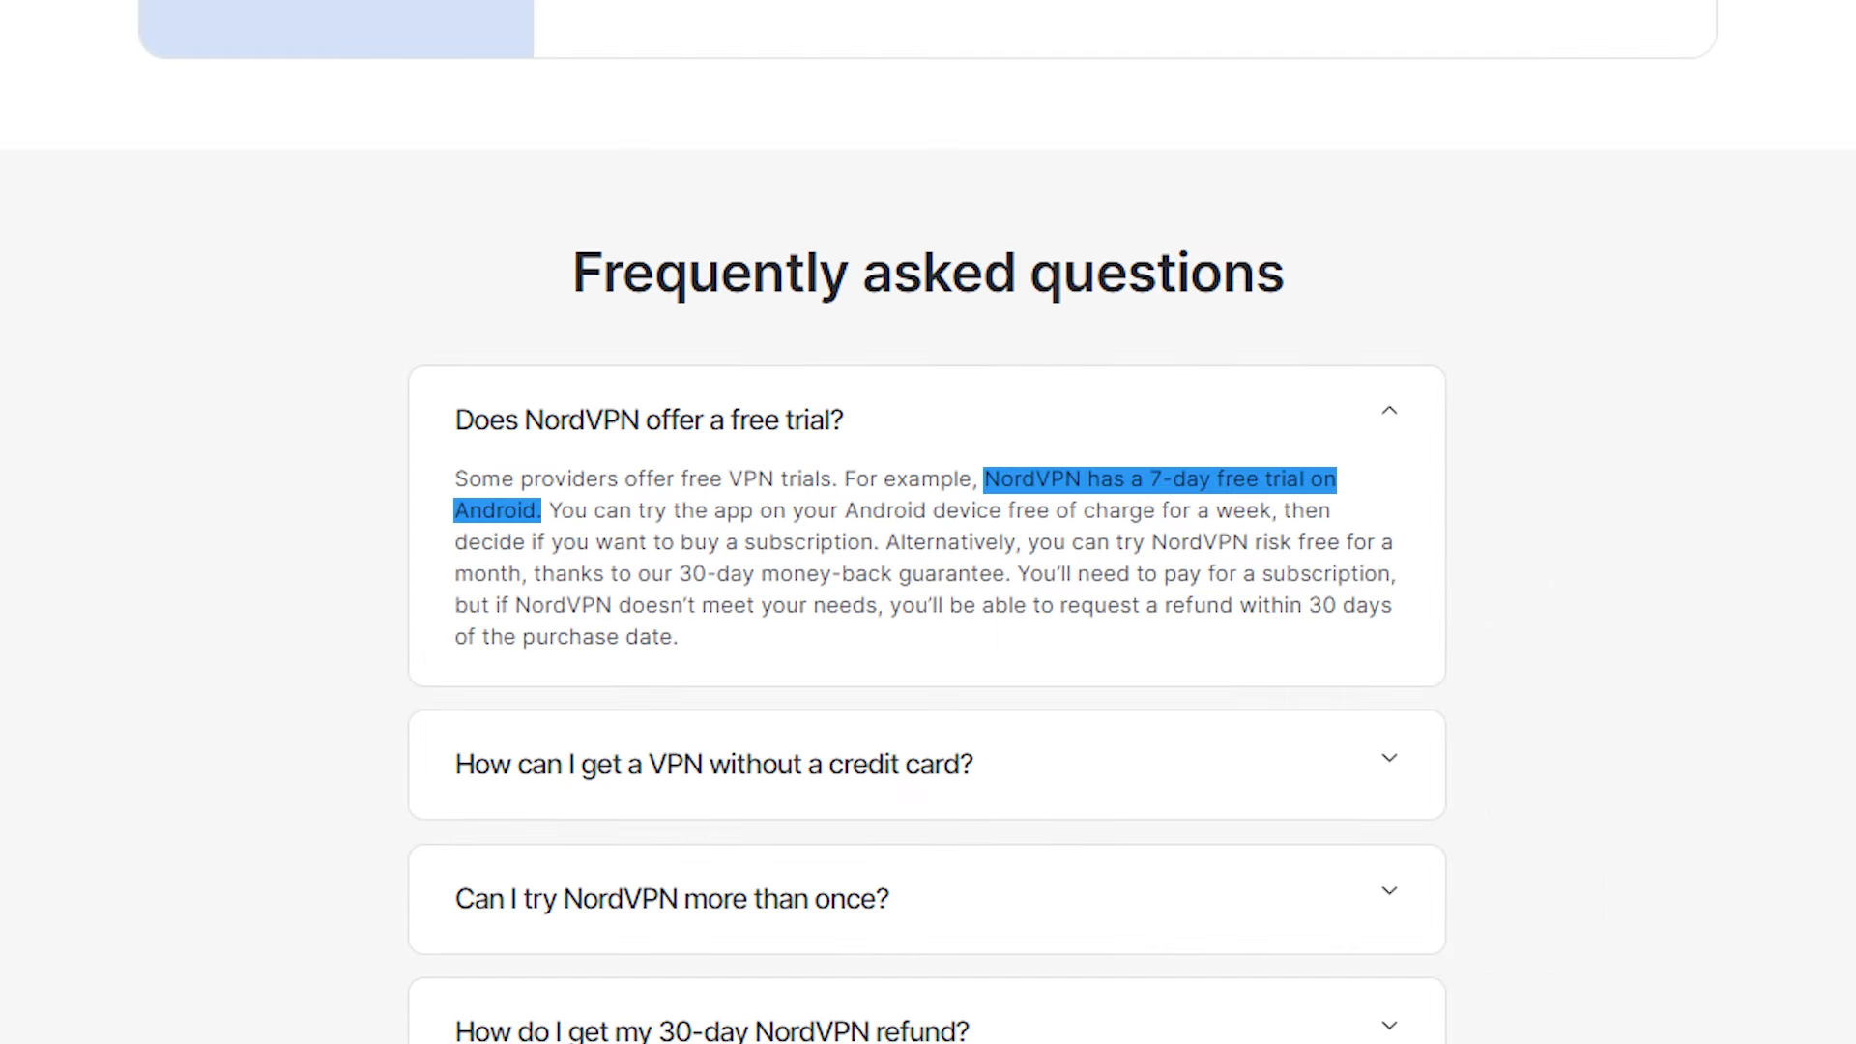
scroll("up", 3)
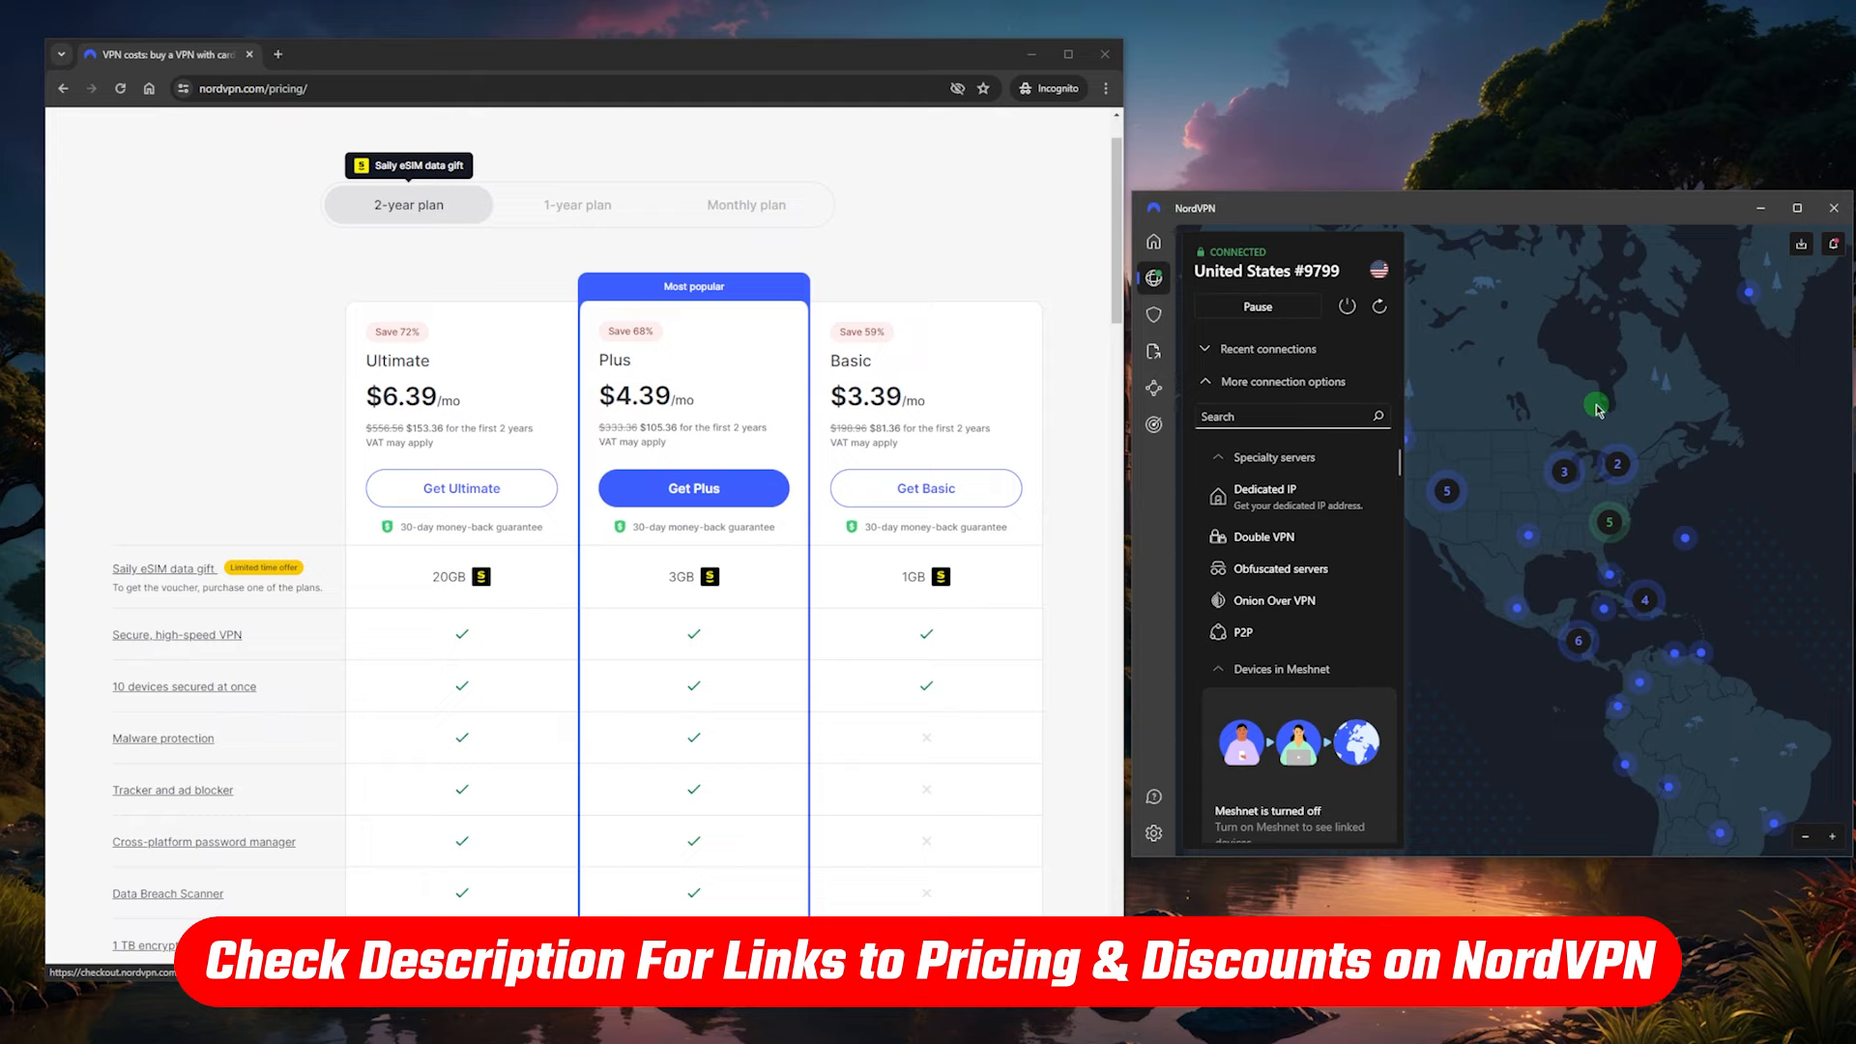
mouse_move(1541, 713)
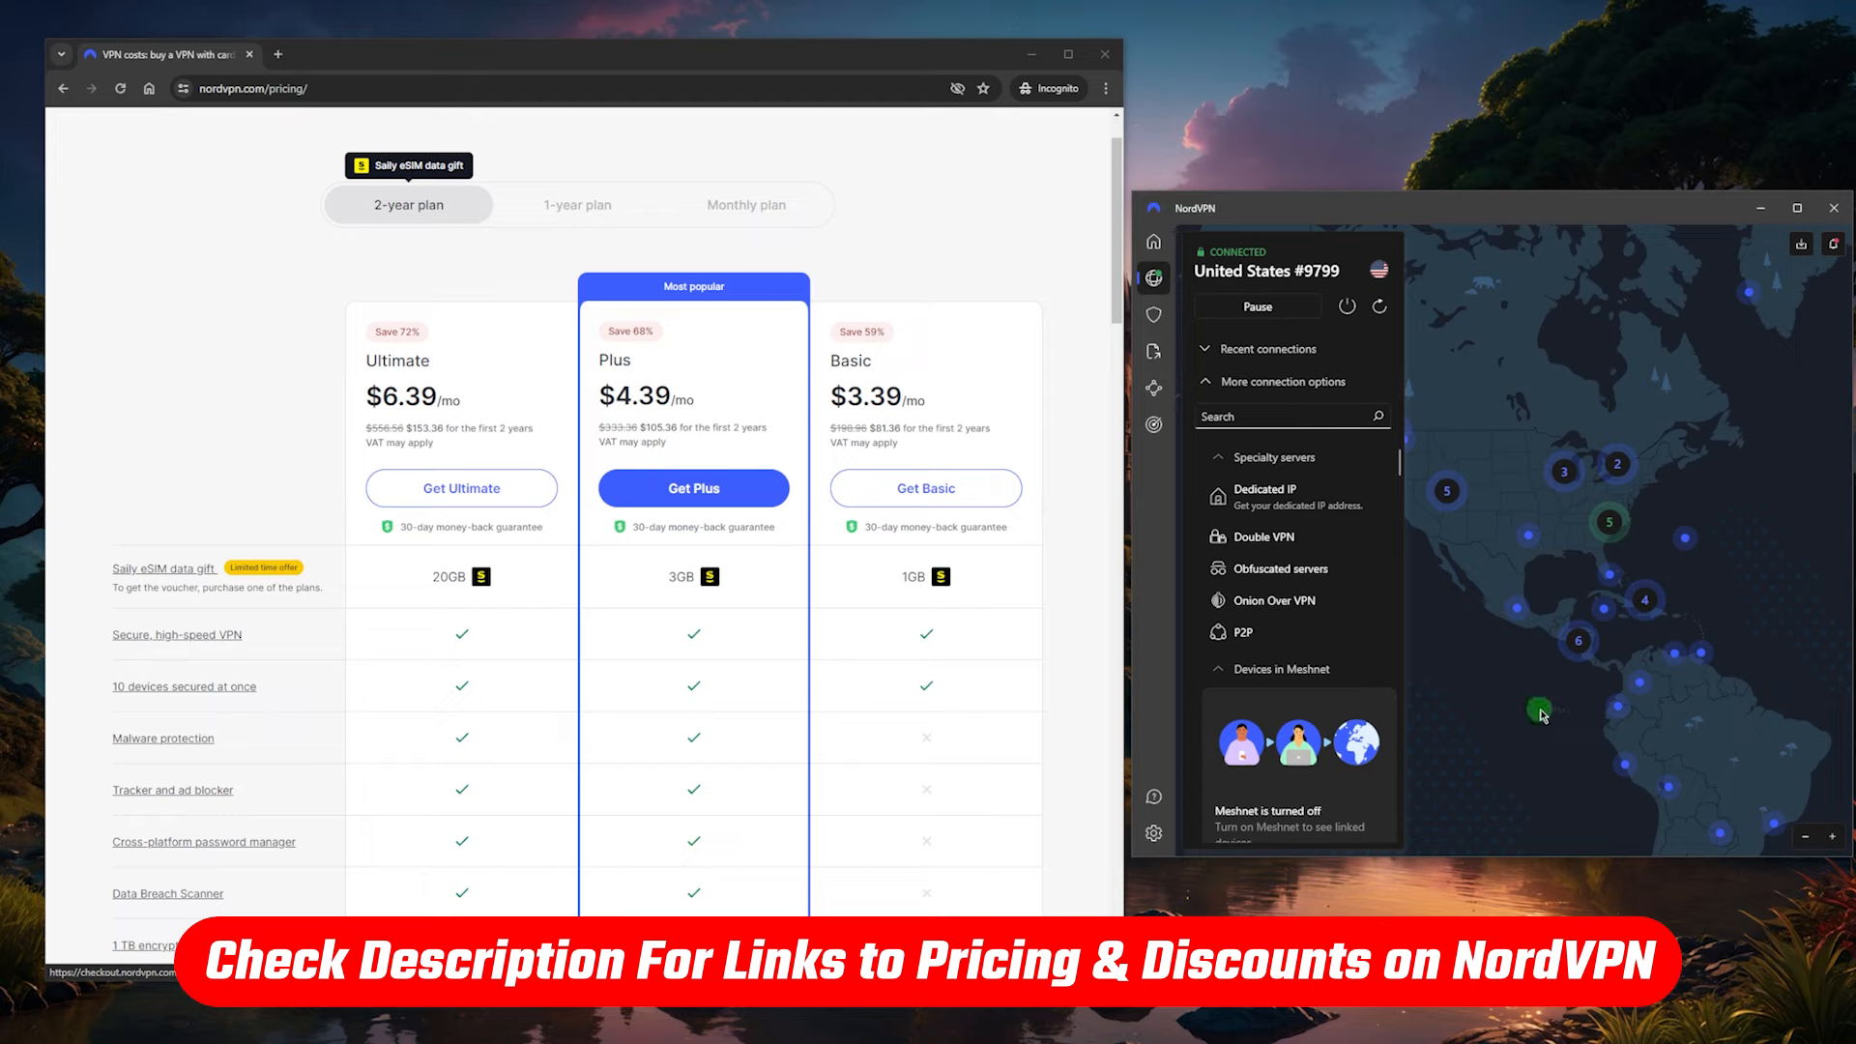
mouse_move(978, 566)
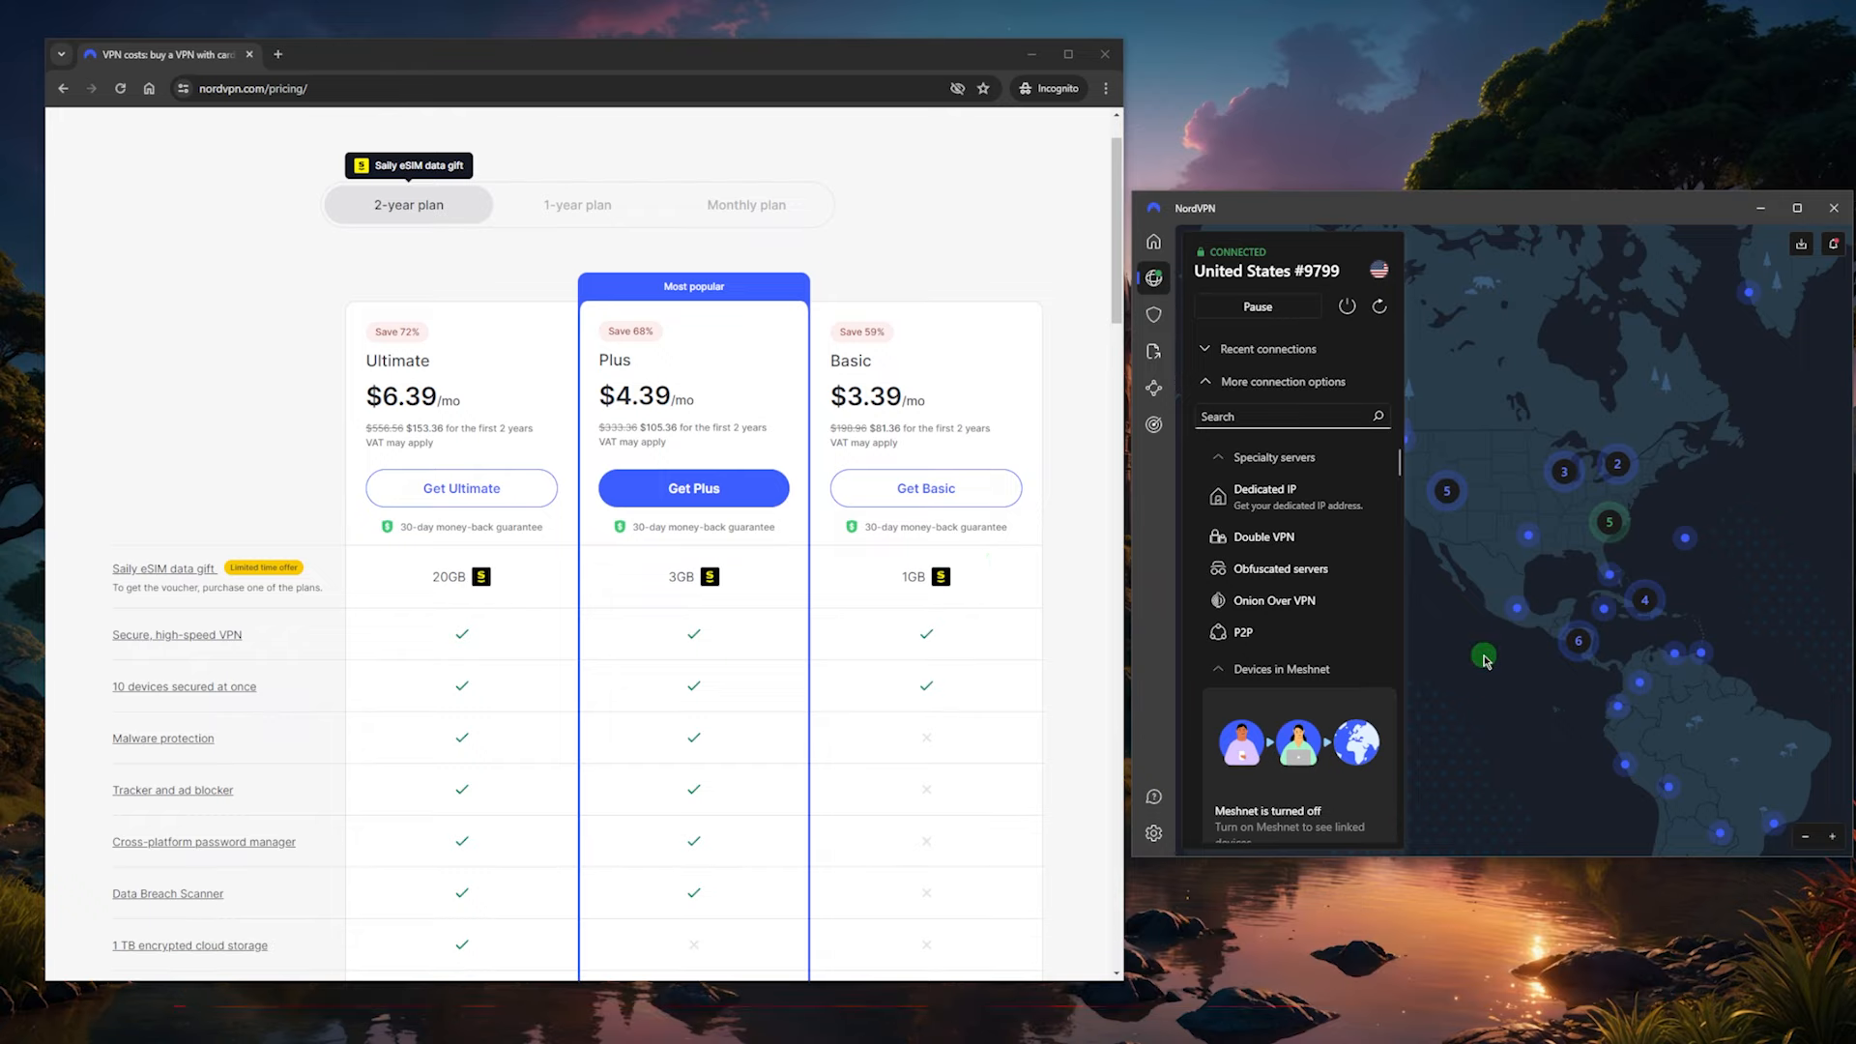
mouse_move(1076, 511)
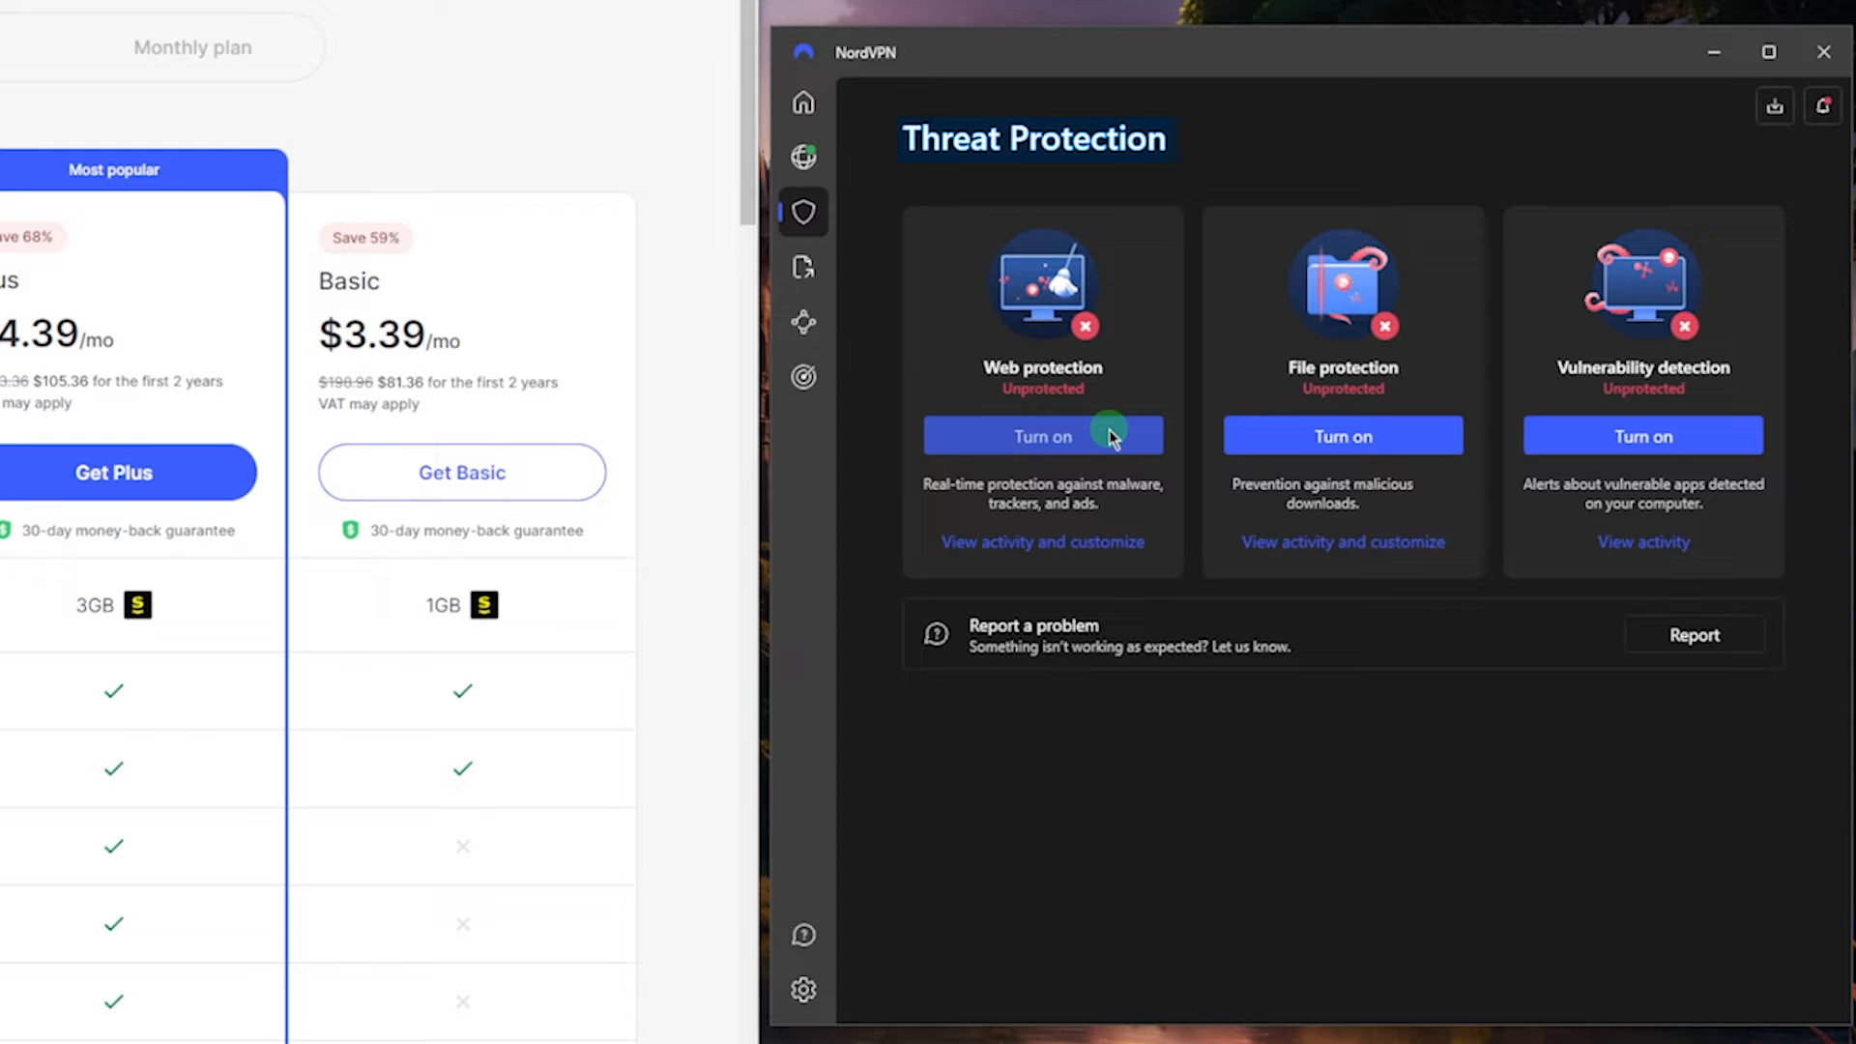
mouse_move(1311, 481)
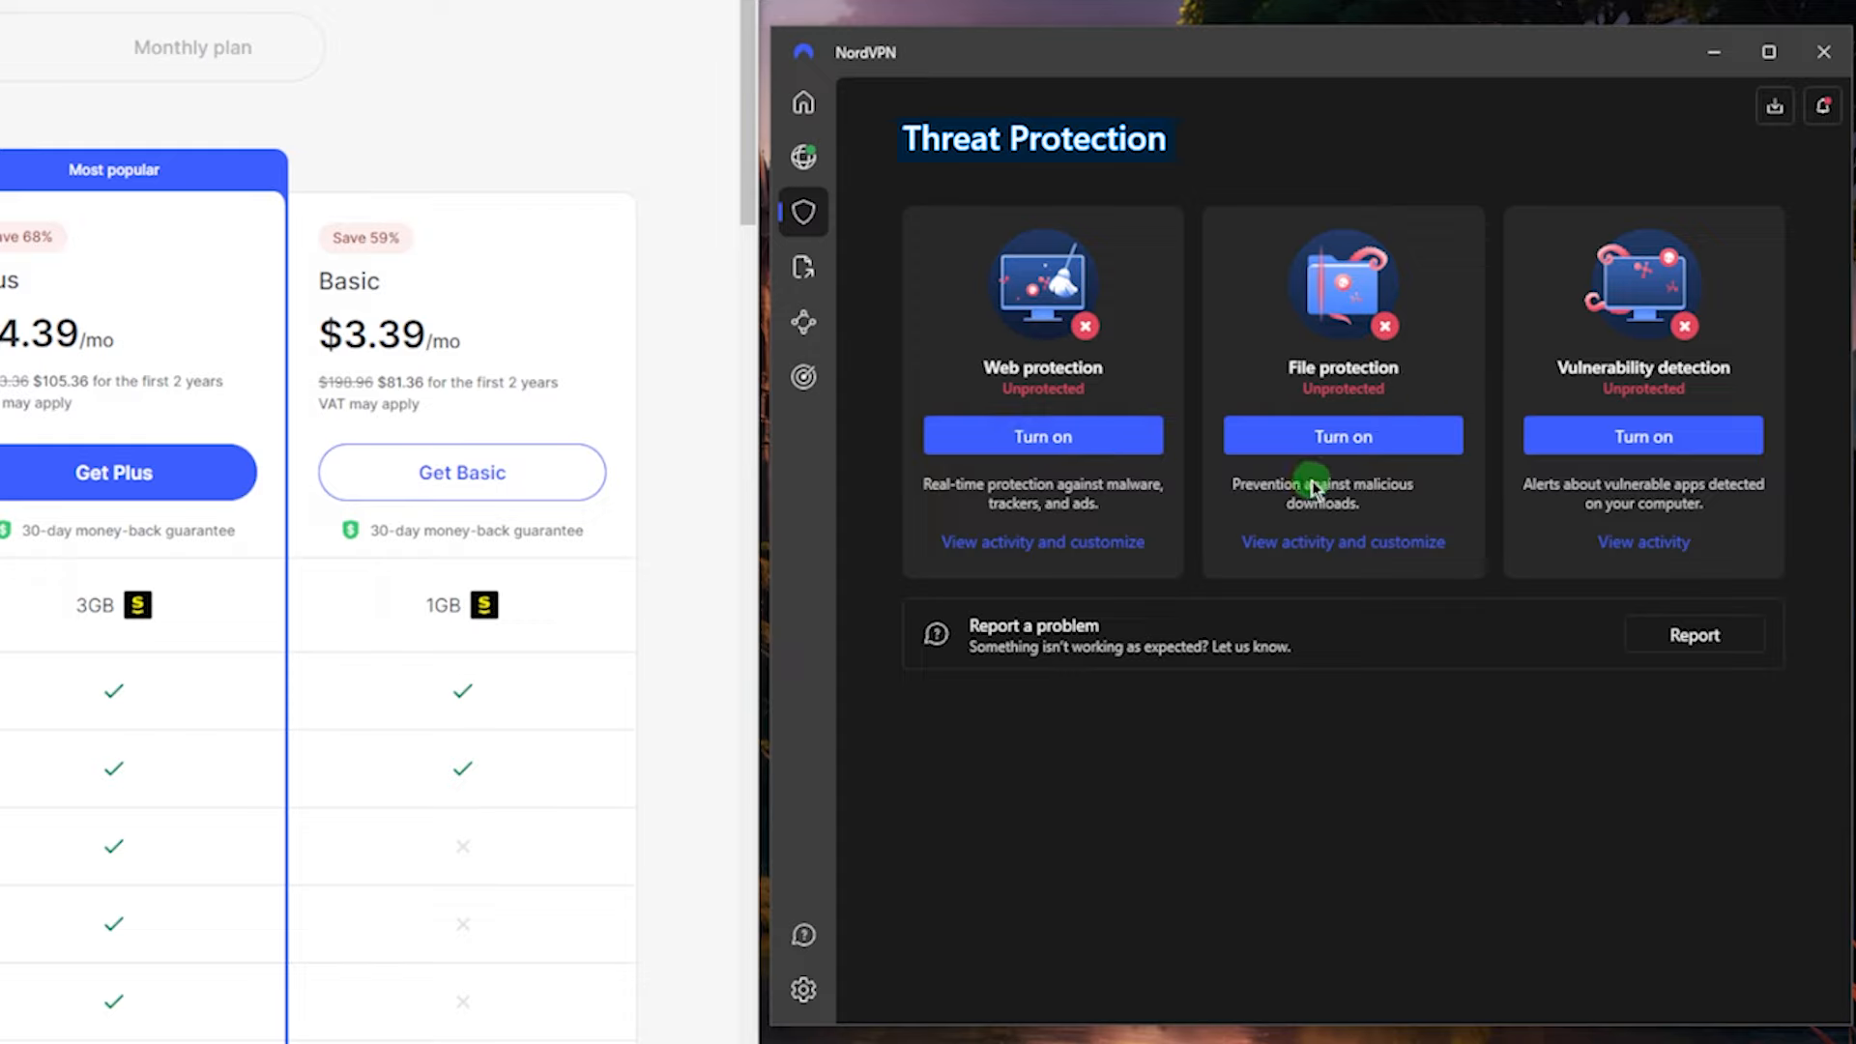
mouse_move(1171, 541)
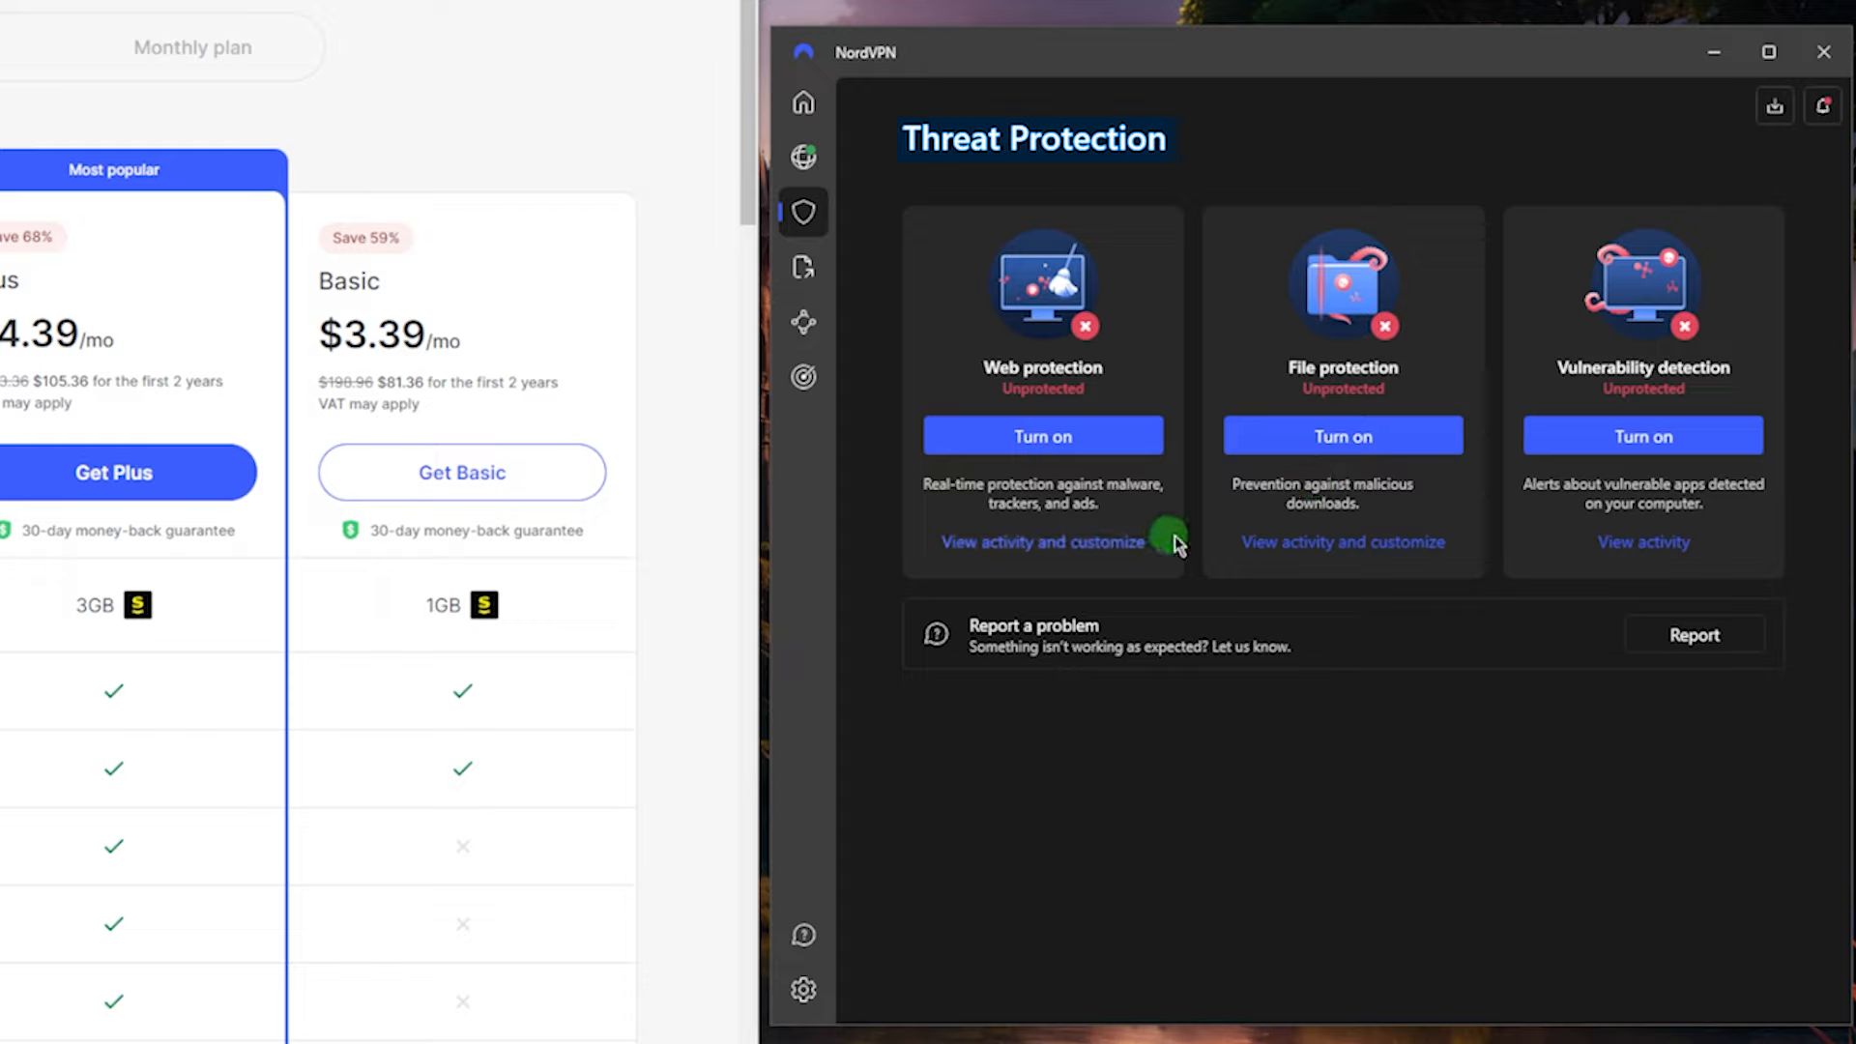
mouse_move(1204, 476)
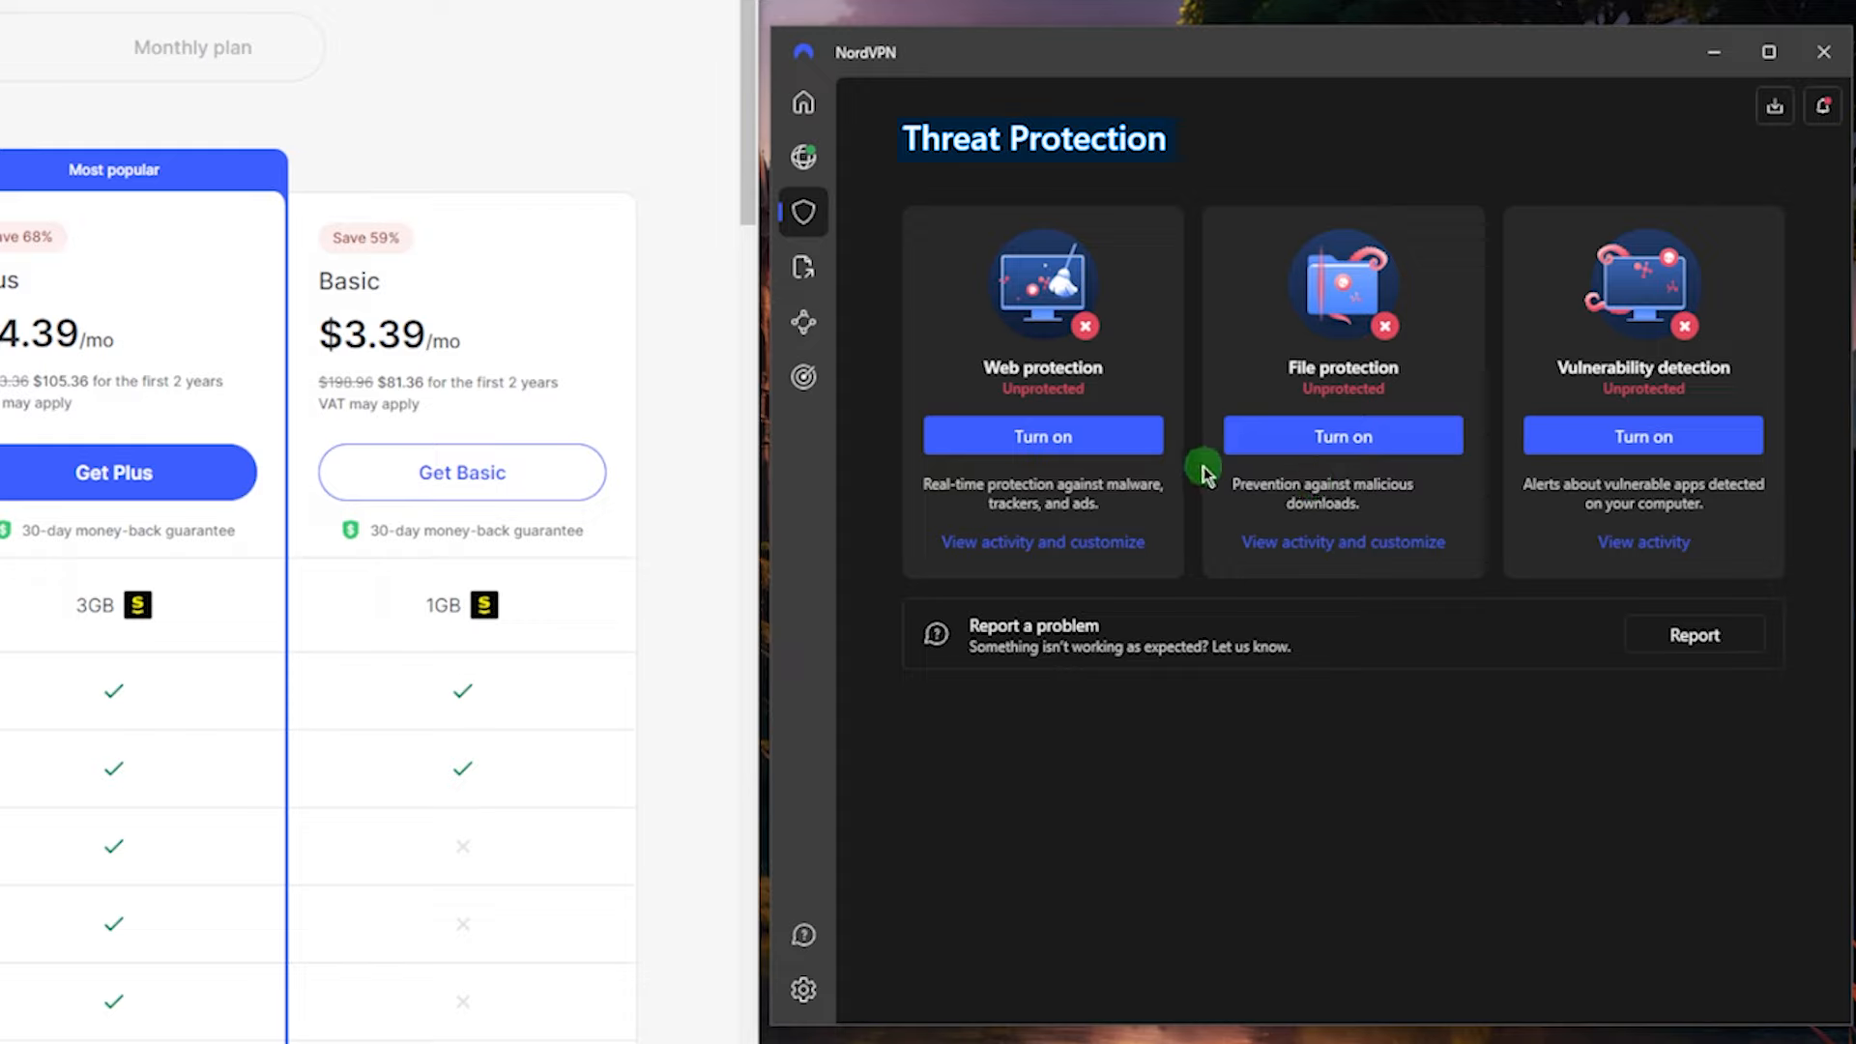
mouse_move(835, 184)
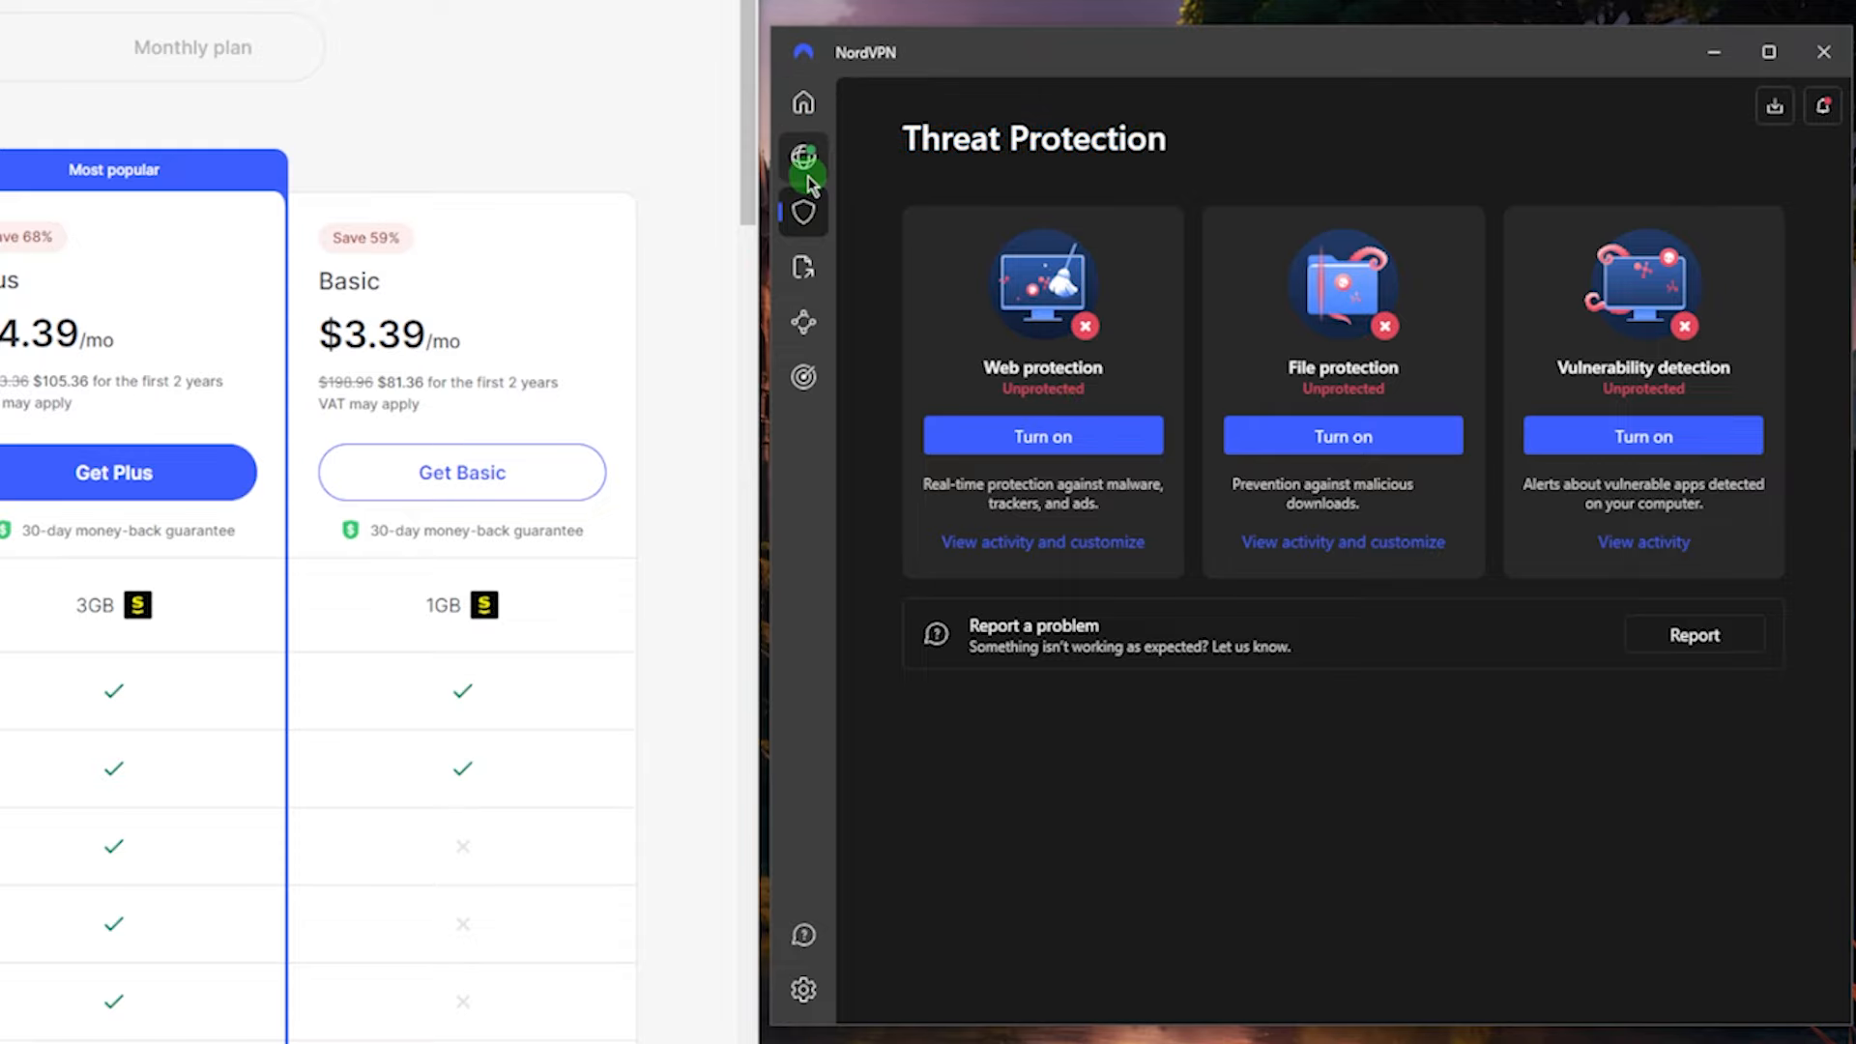
Show the server map with connection options via the sidebar globe icon
left_click(802, 157)
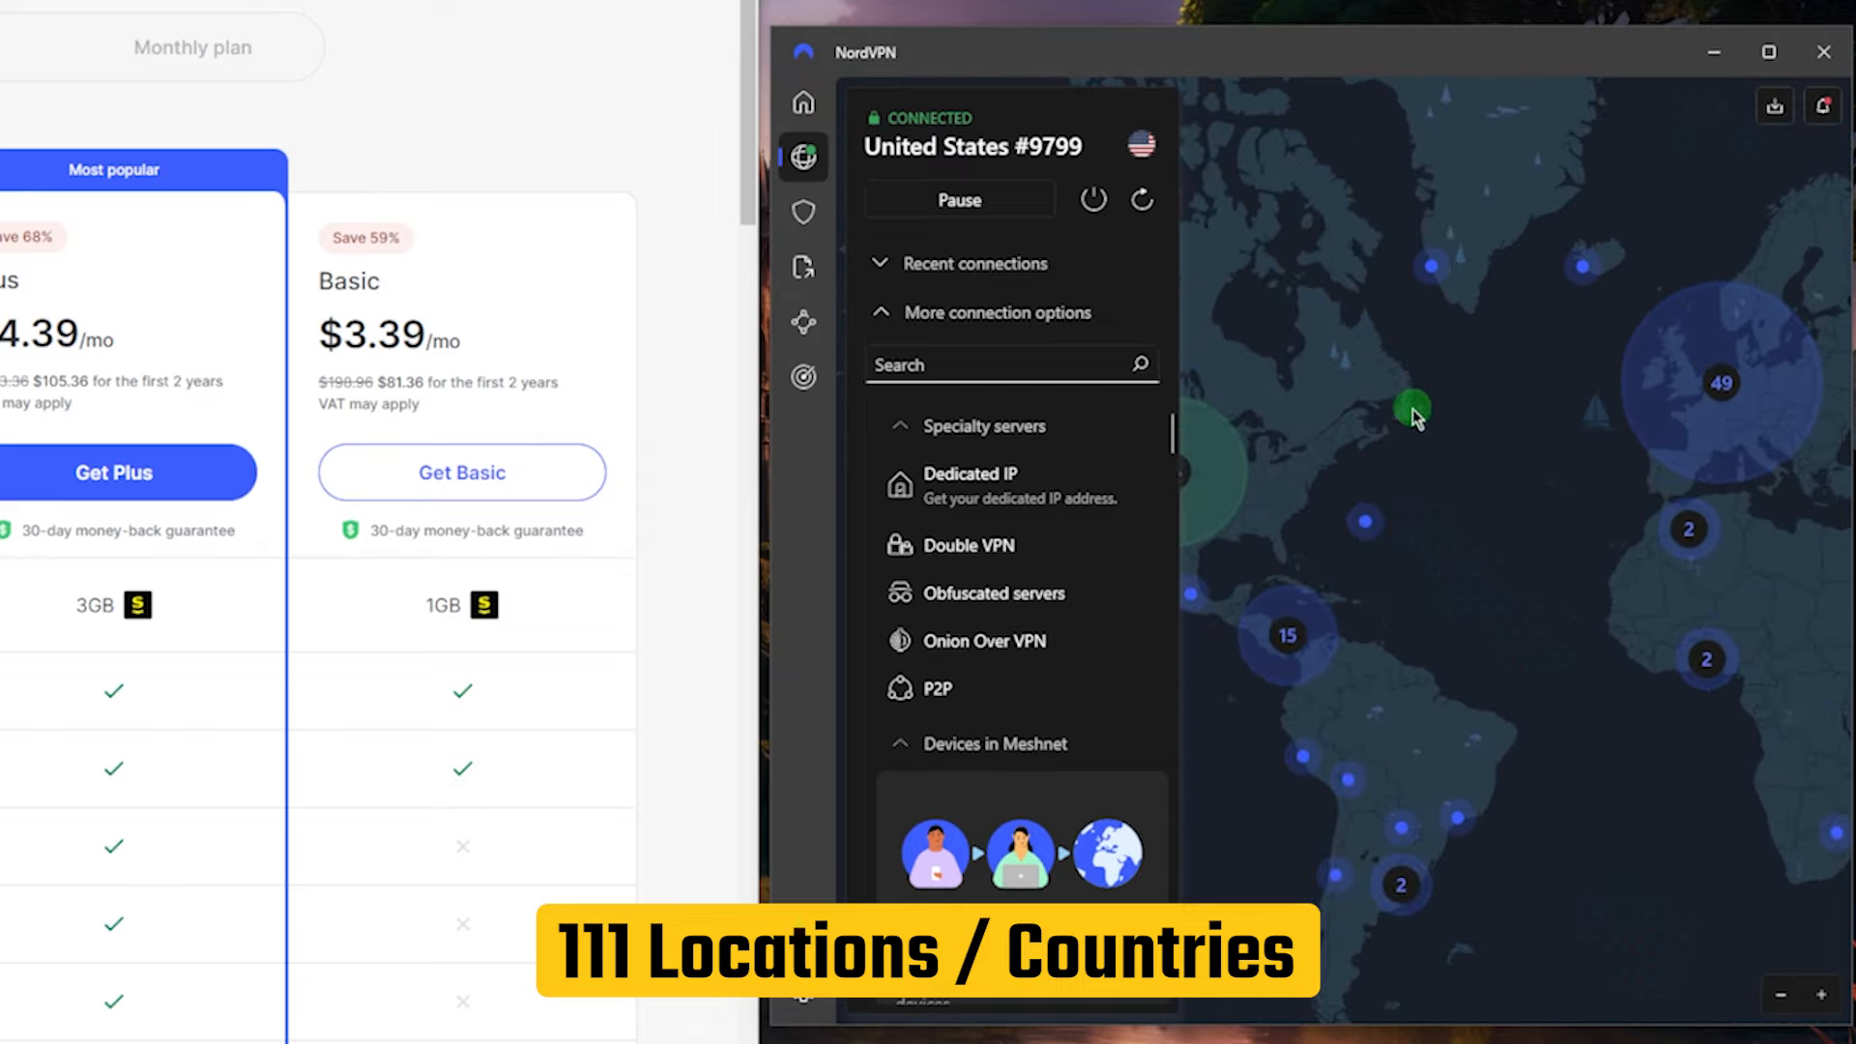
mouse_move(1372, 477)
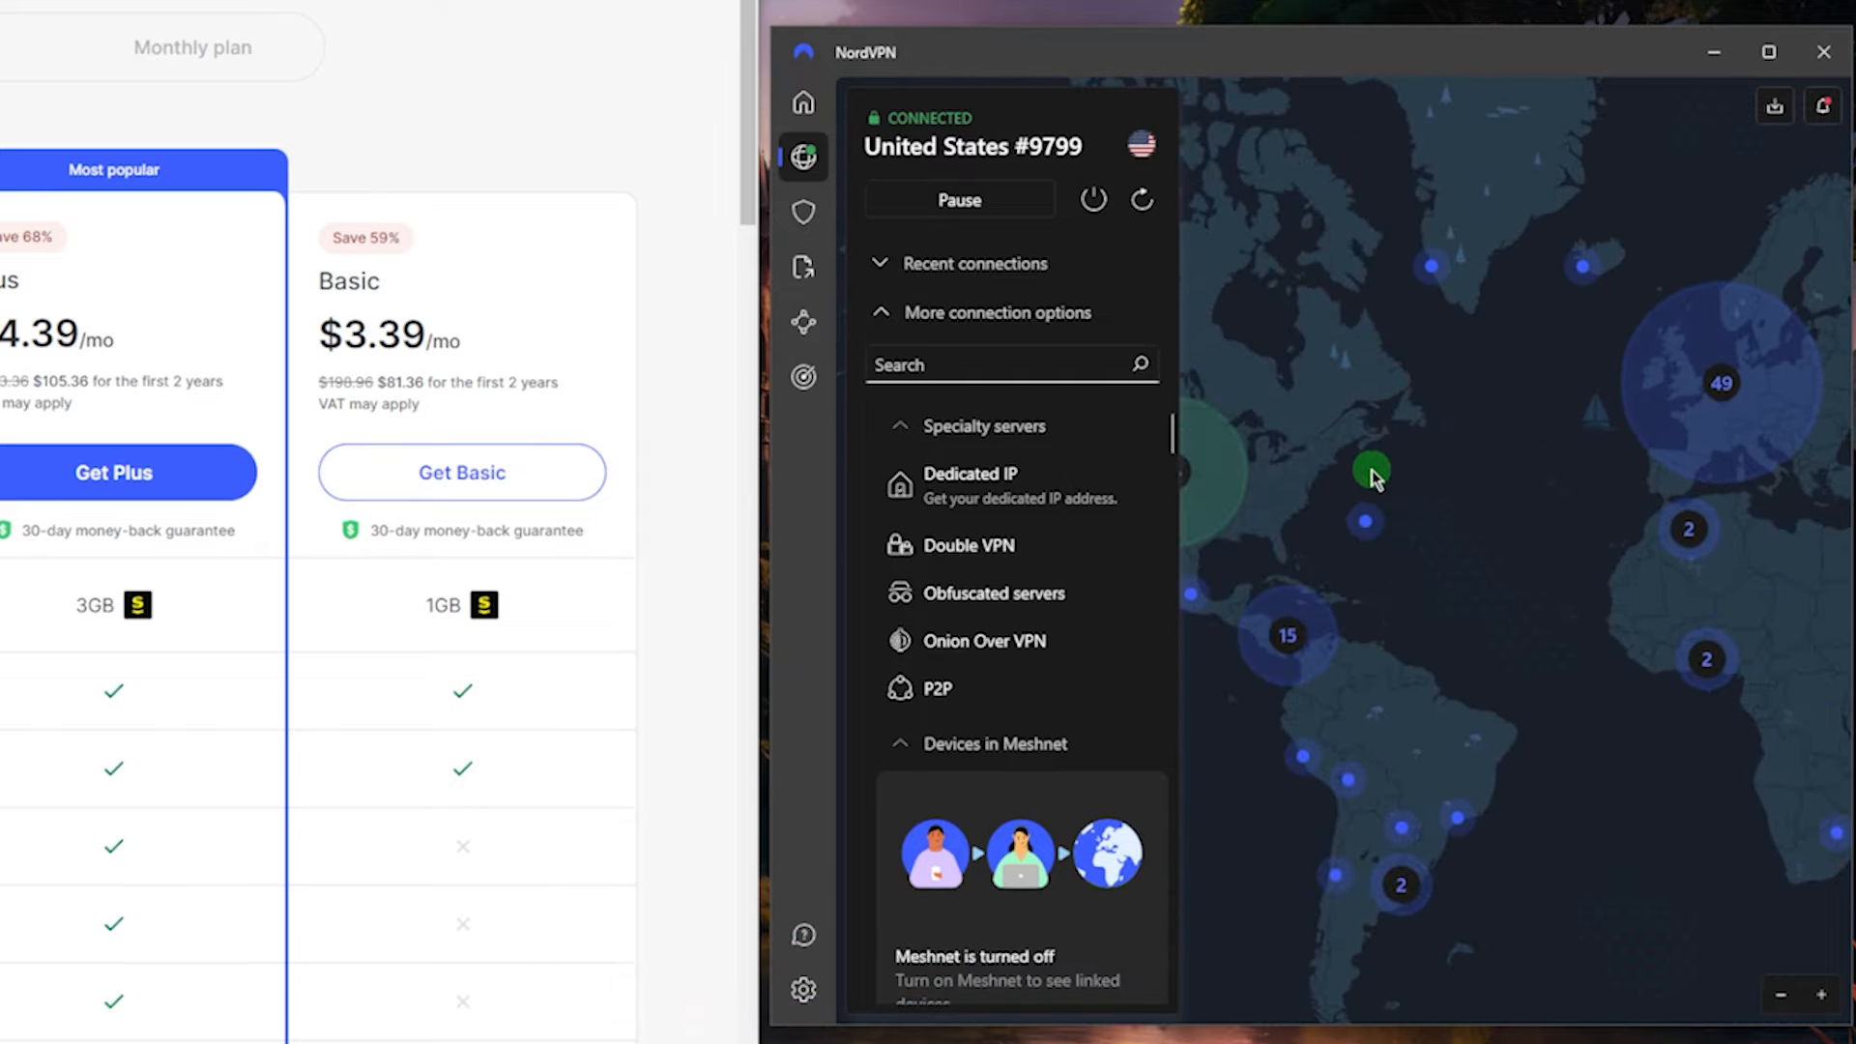
mouse_move(1248, 585)
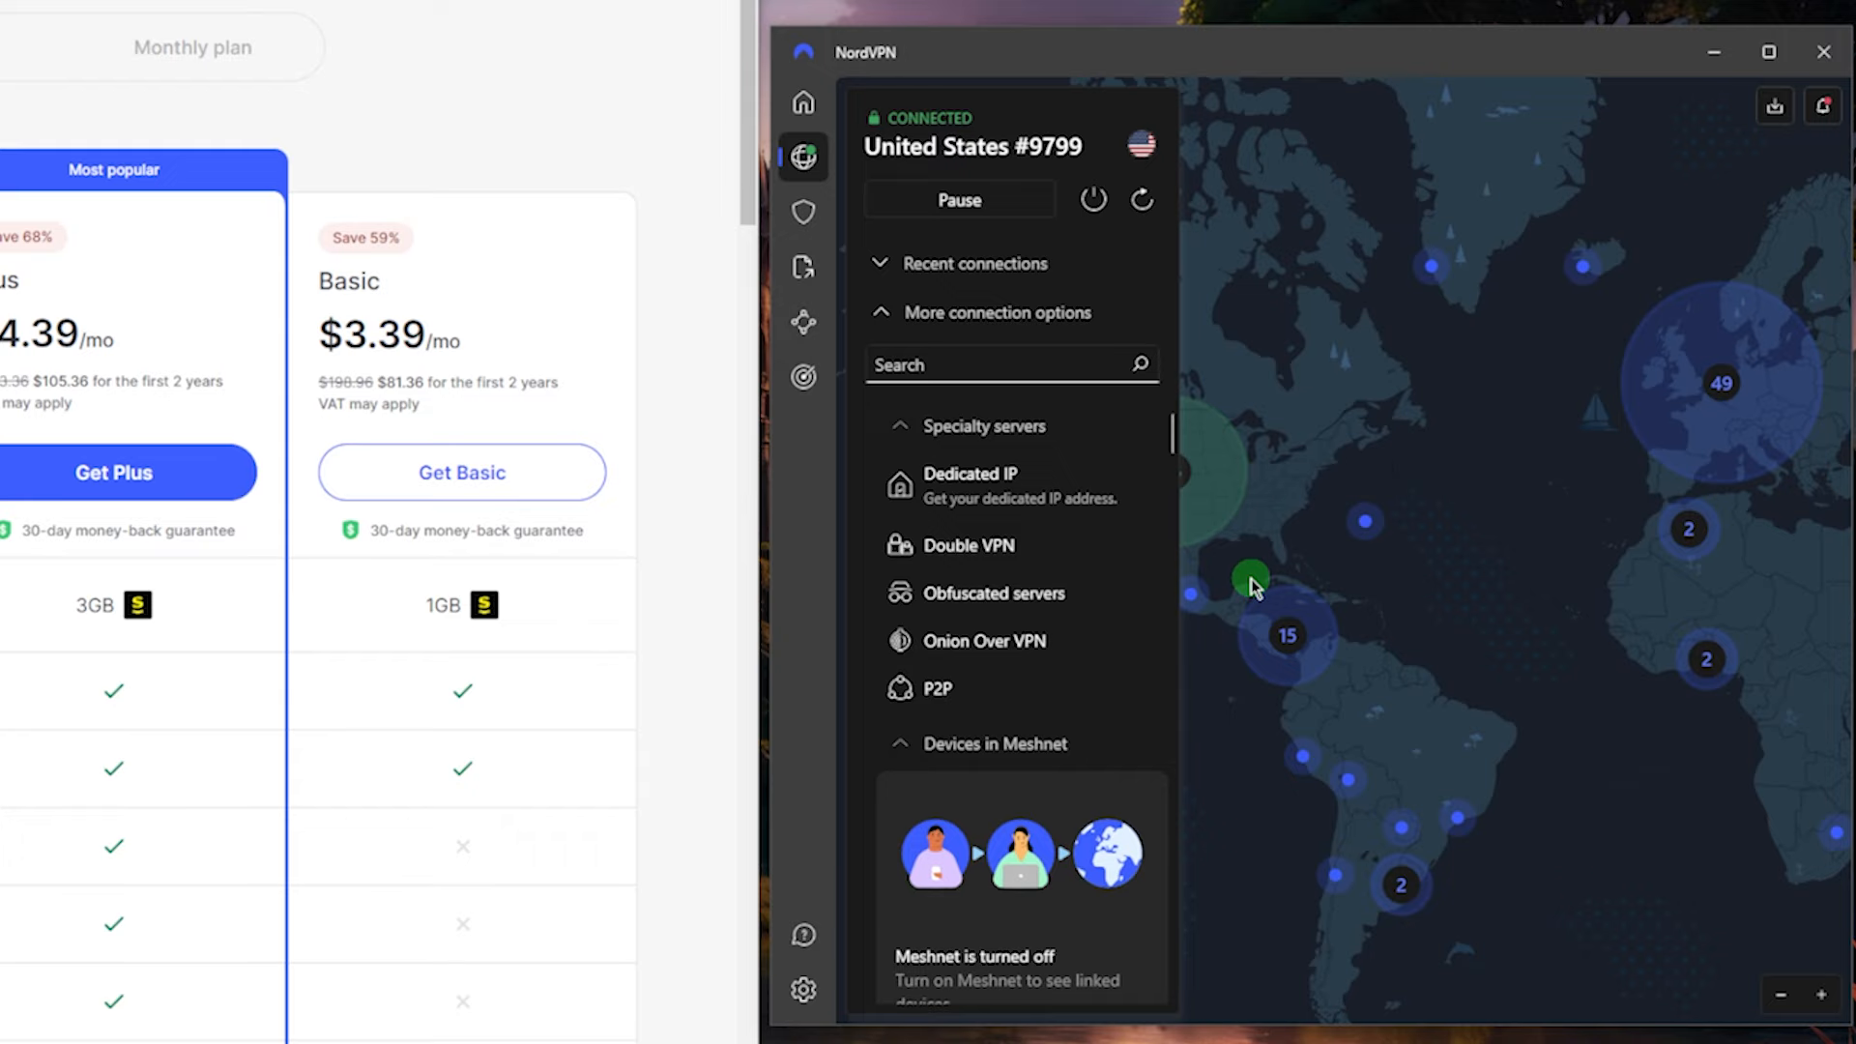
left_click(804, 990)
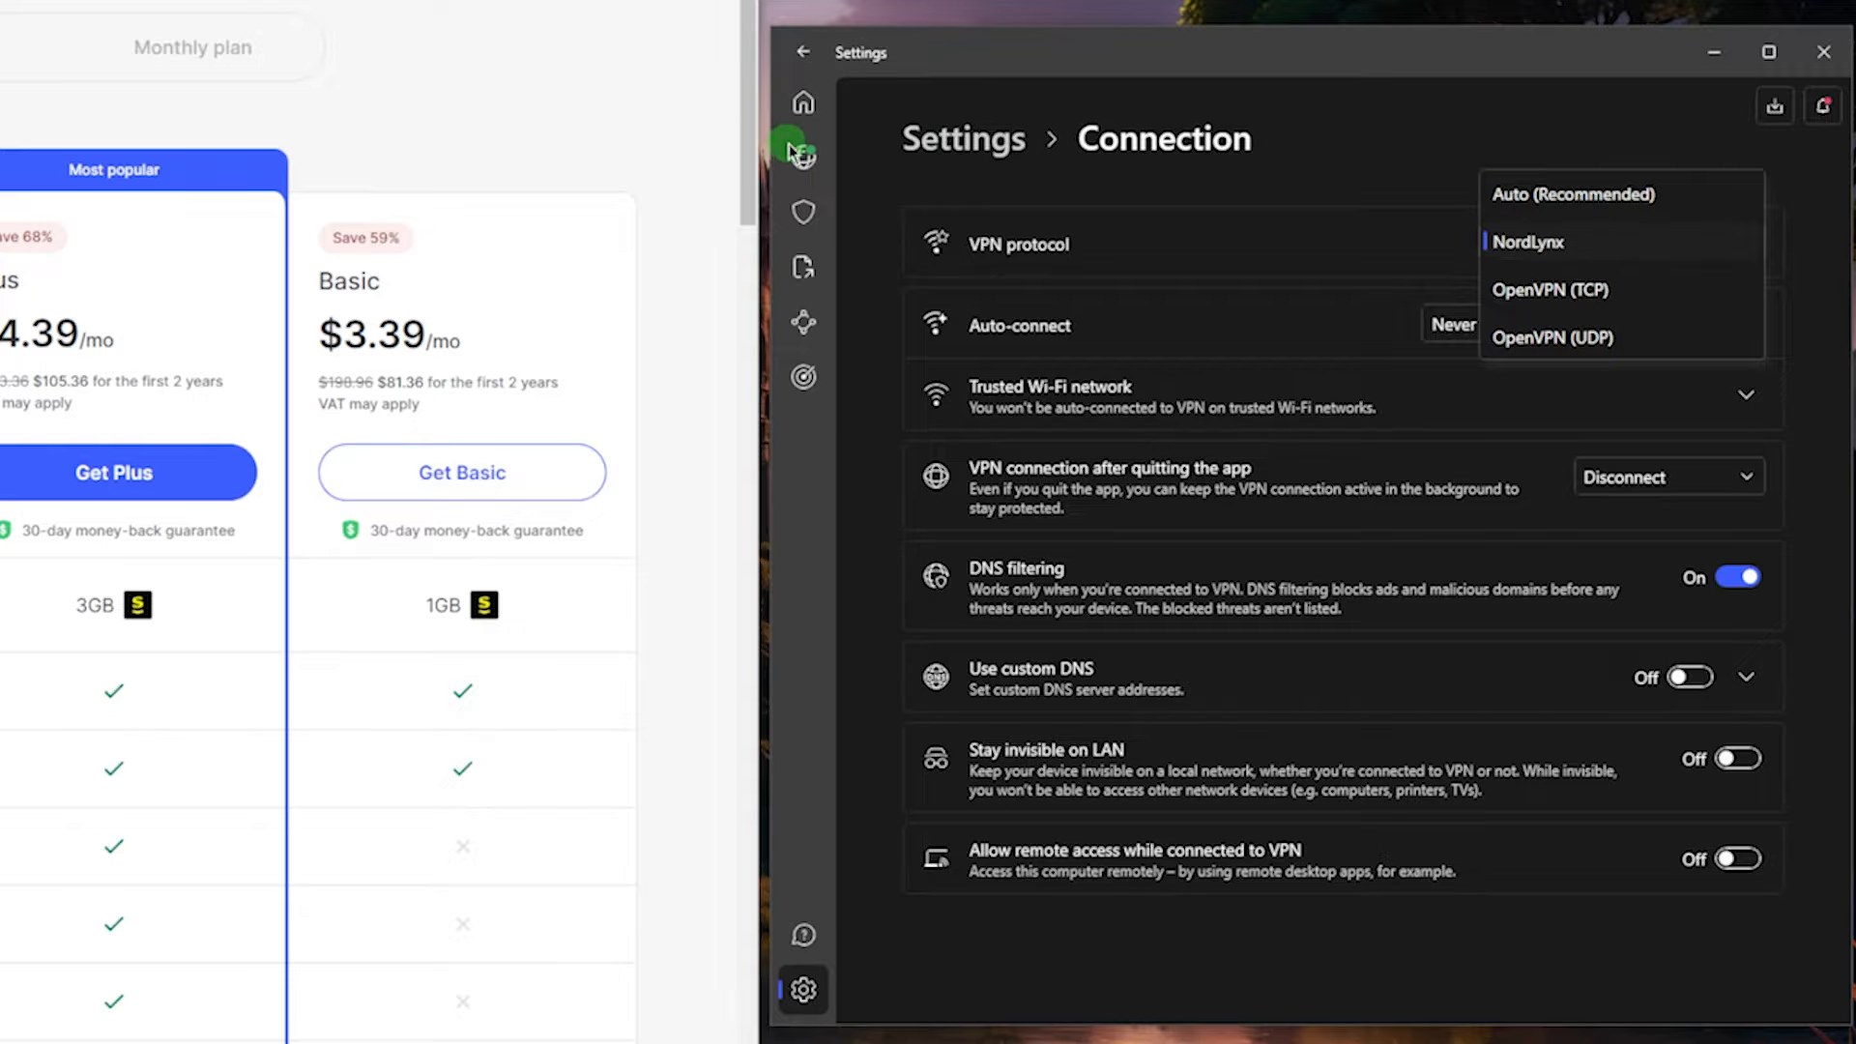
Return to the connected United States #9799 server view with recent connections
left_click(1527, 242)
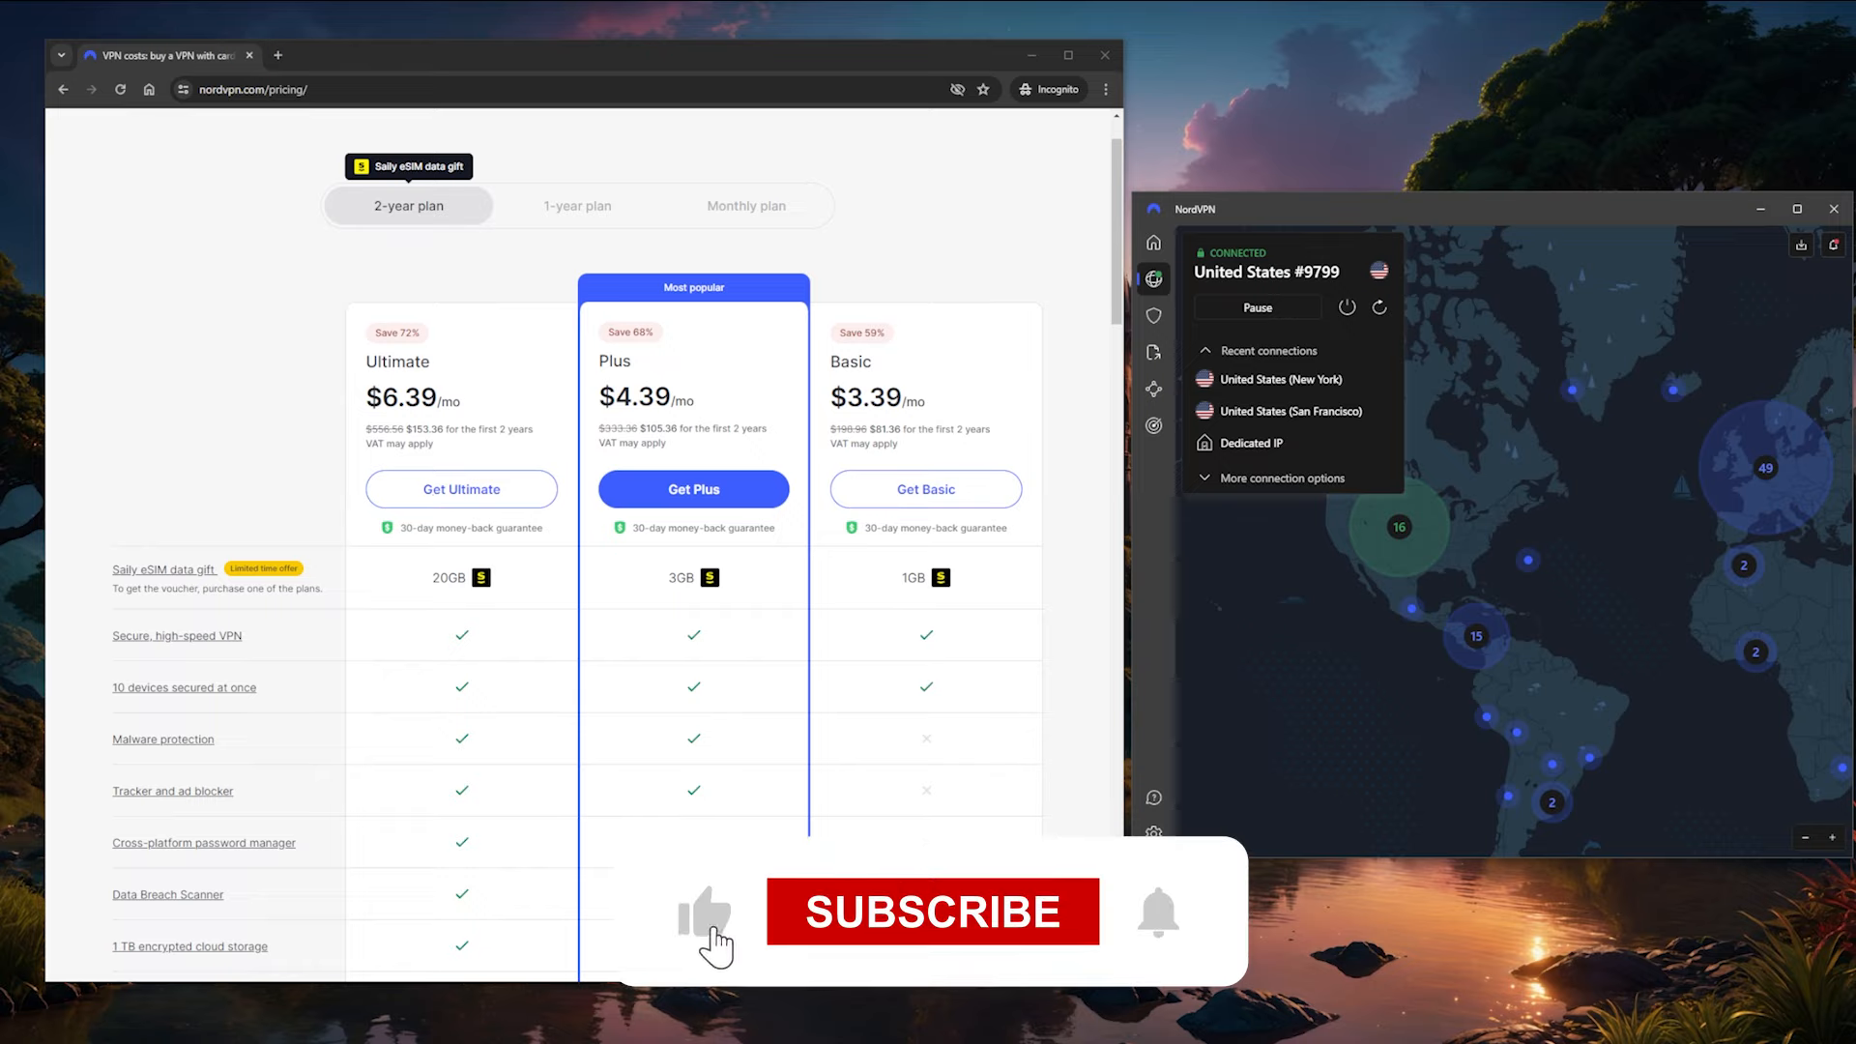
Expand Recent connections listing New York, San Francisco and Dedicated IP entries
left_click(932, 910)
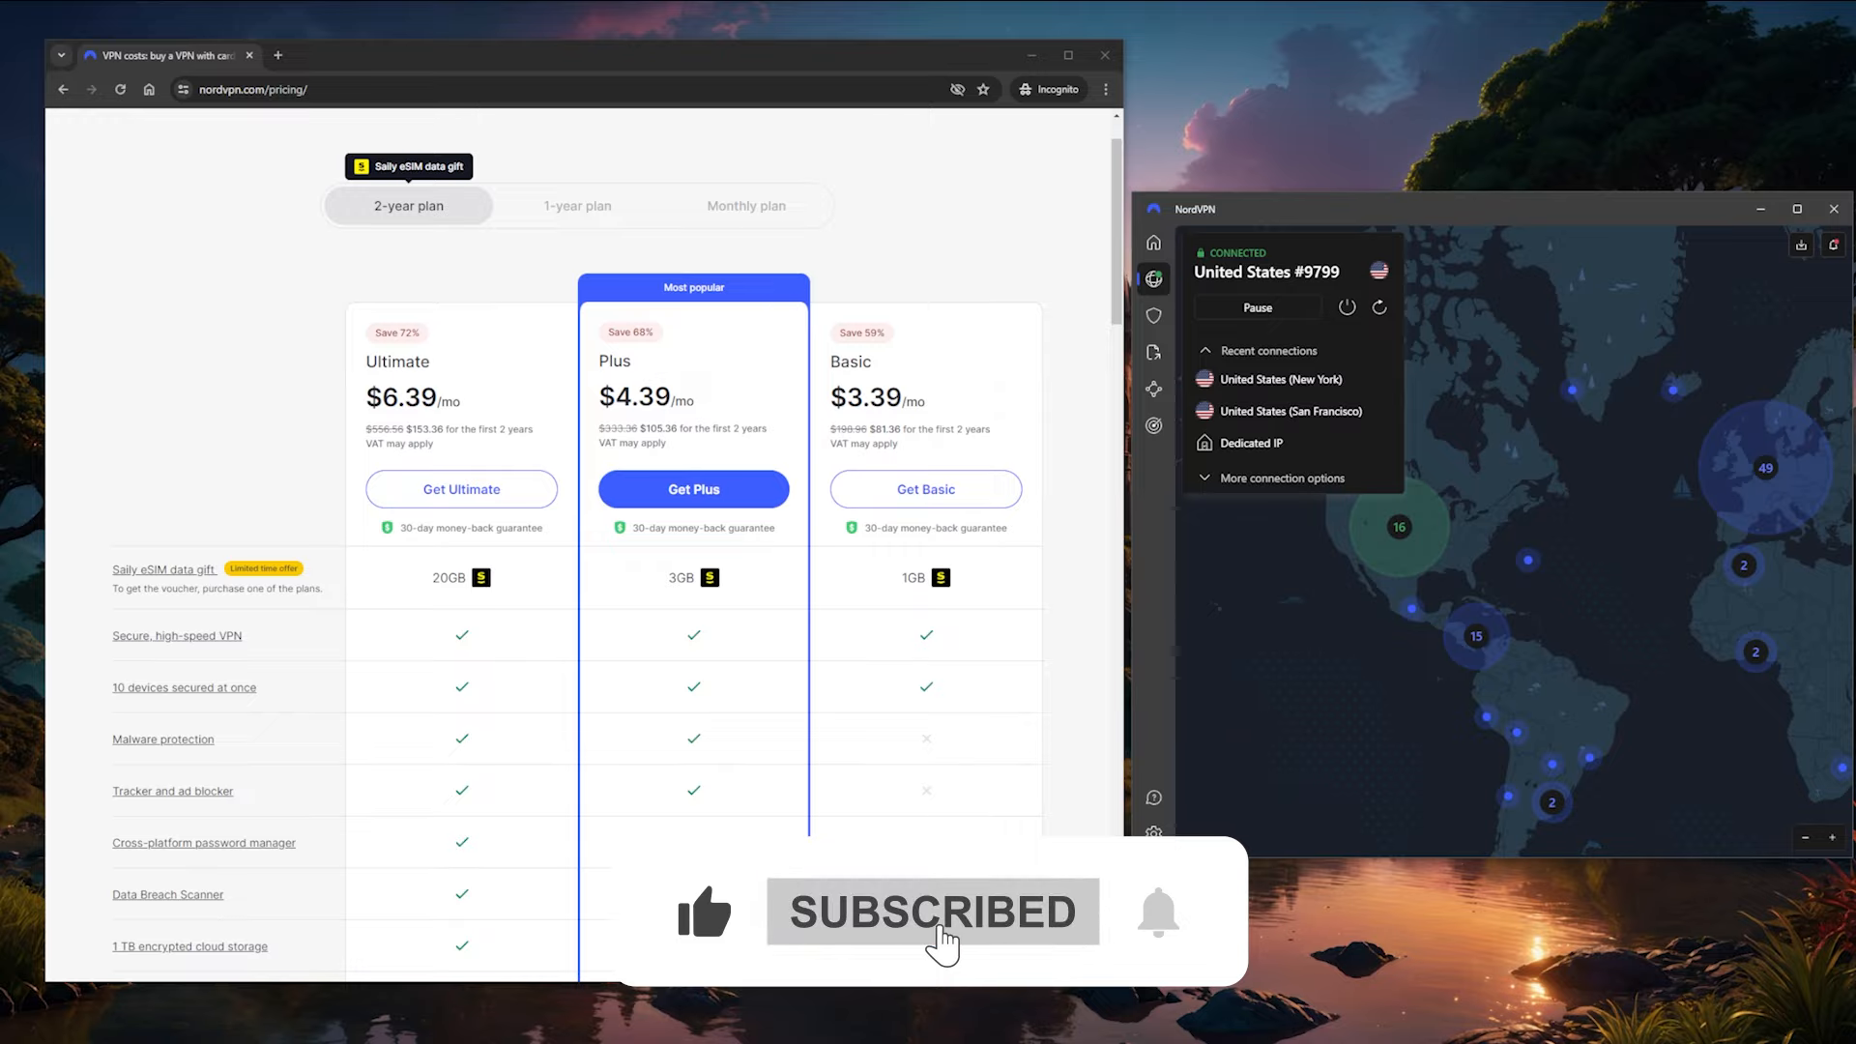